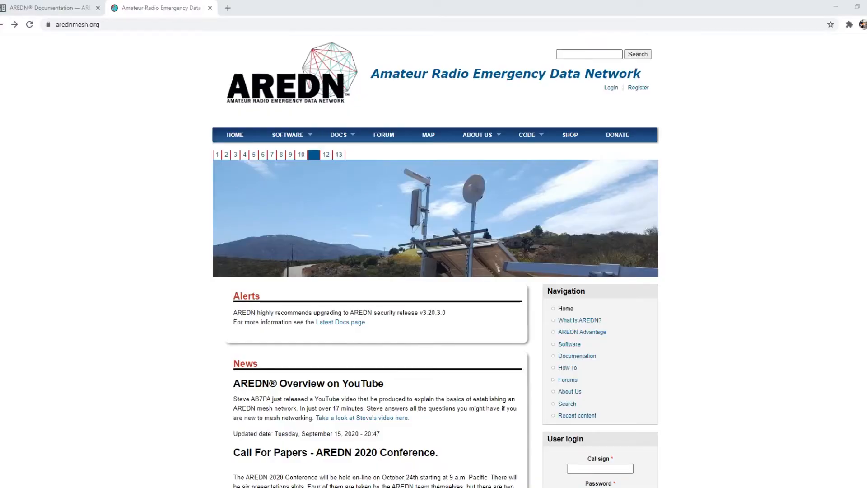
- View the AREDN 3.20.3.1 stable firmware download table with the hAP AC Lite image
click(326, 155)
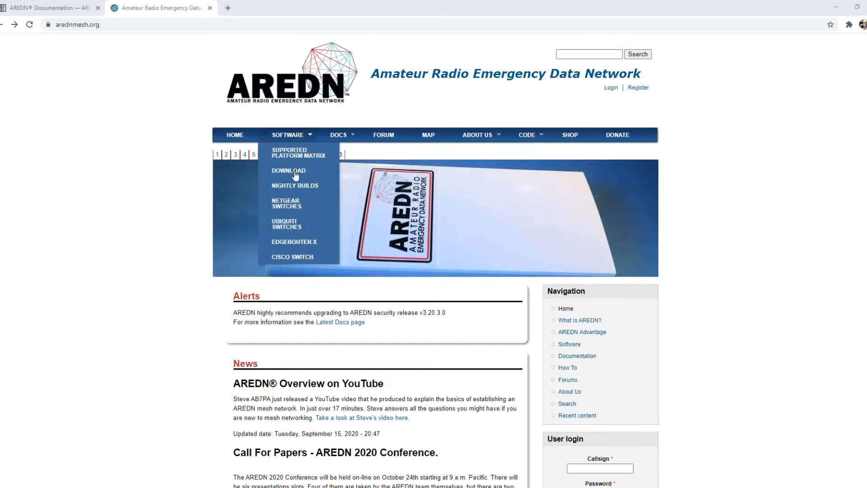
click(288, 170)
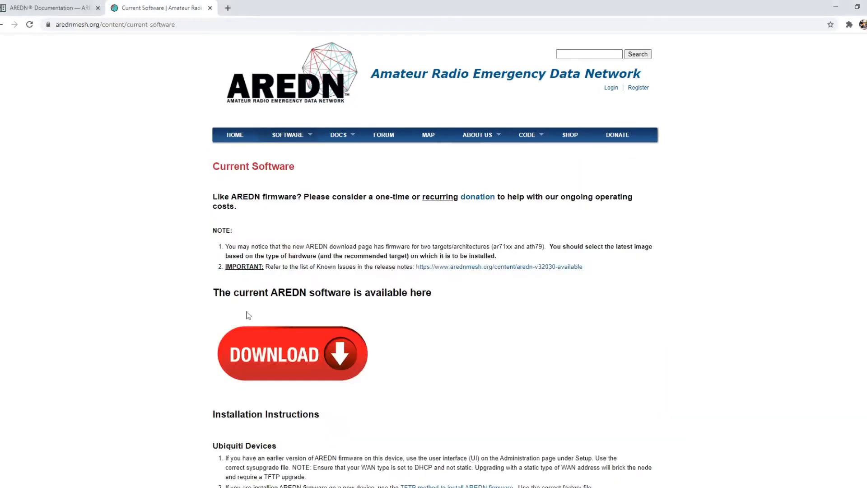
click(291, 354)
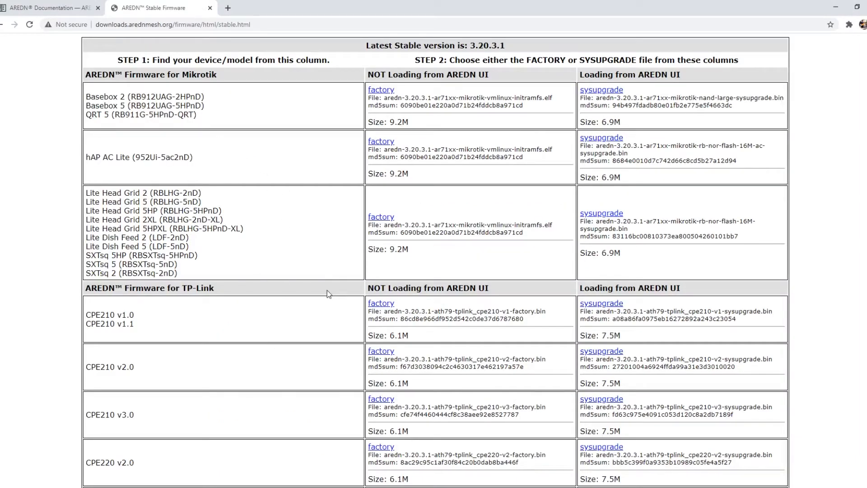
mouse_move(72, 145)
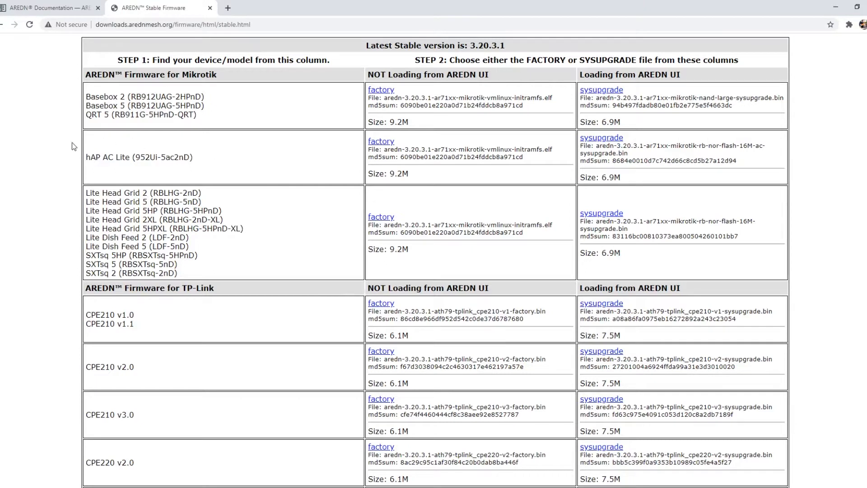
mouse_move(113, 123)
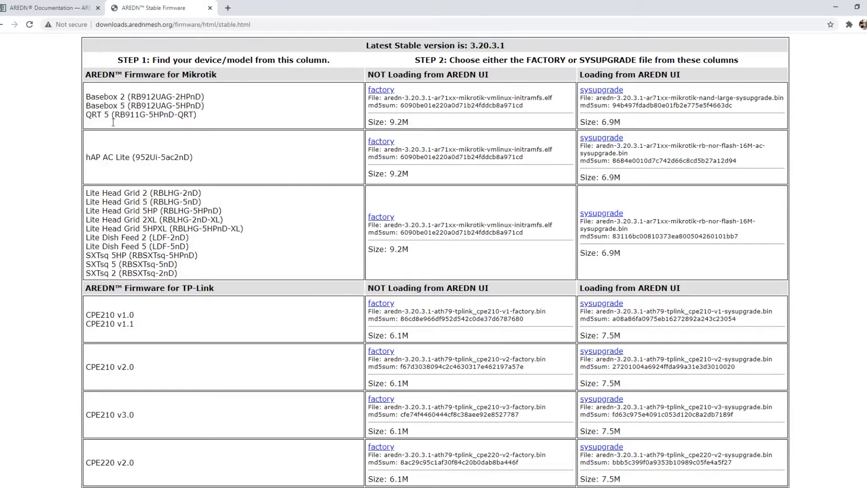
mouse_move(394, 148)
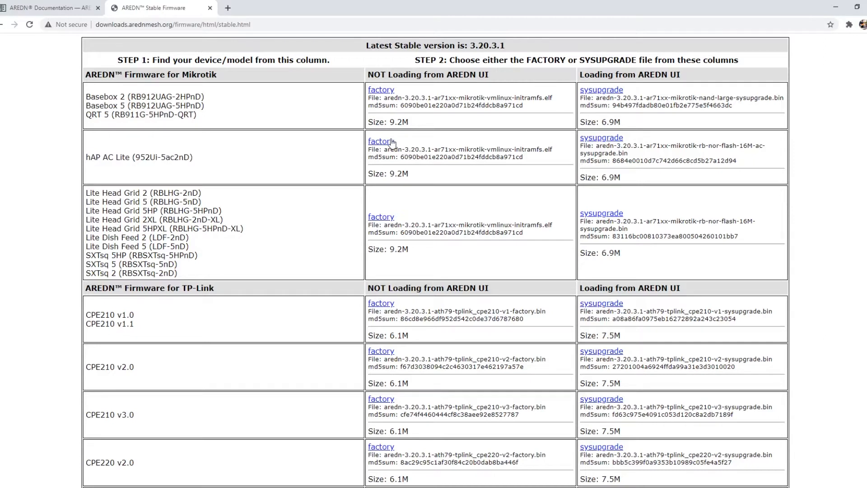
mouse_move(443, 209)
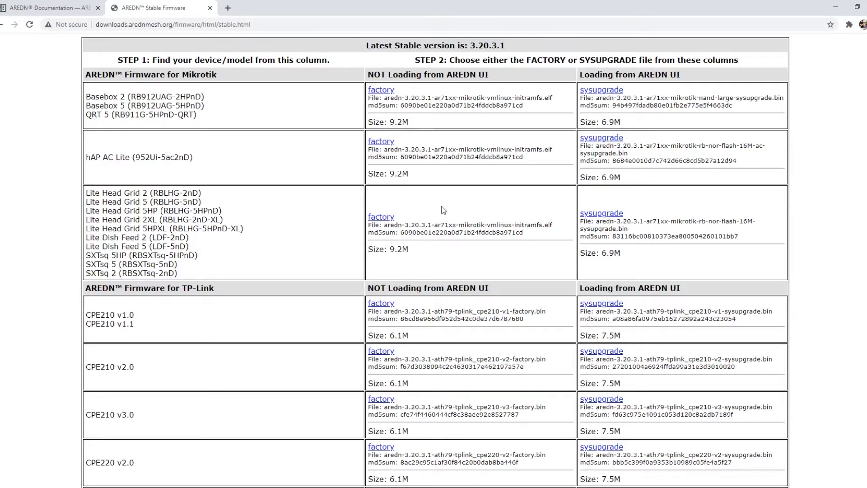
mouse_move(437, 233)
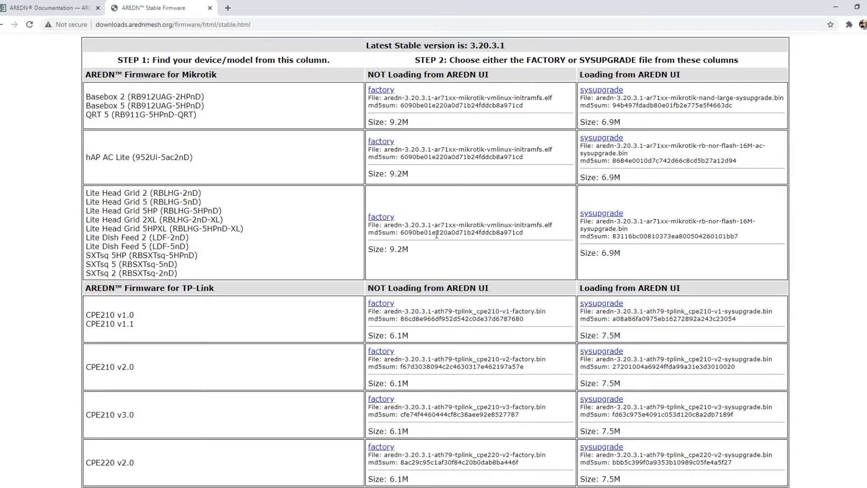
scroll(down, 3)
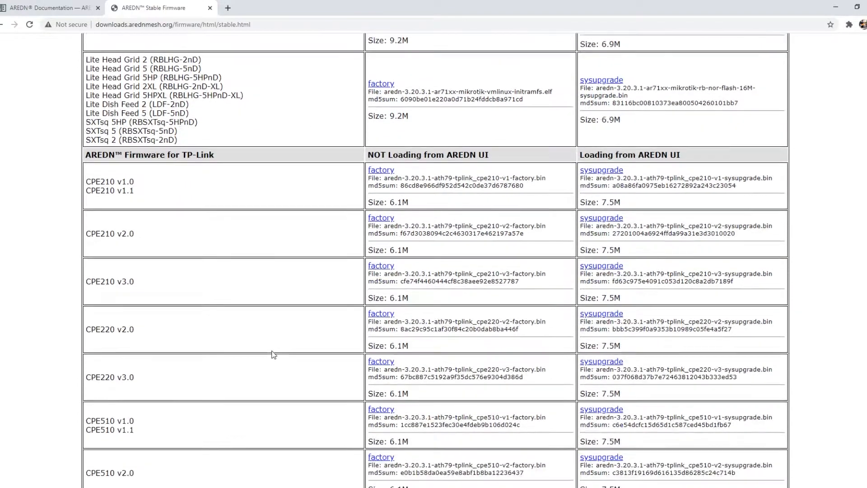
scroll(up, 3)
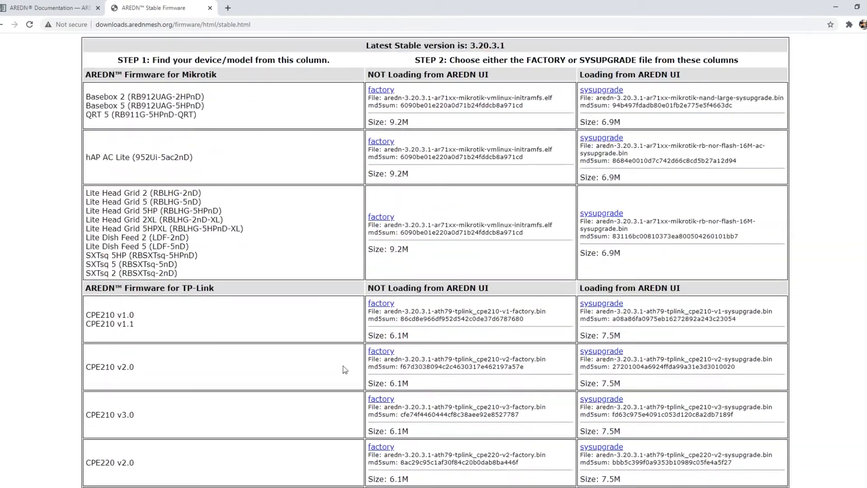
mouse_move(375, 301)
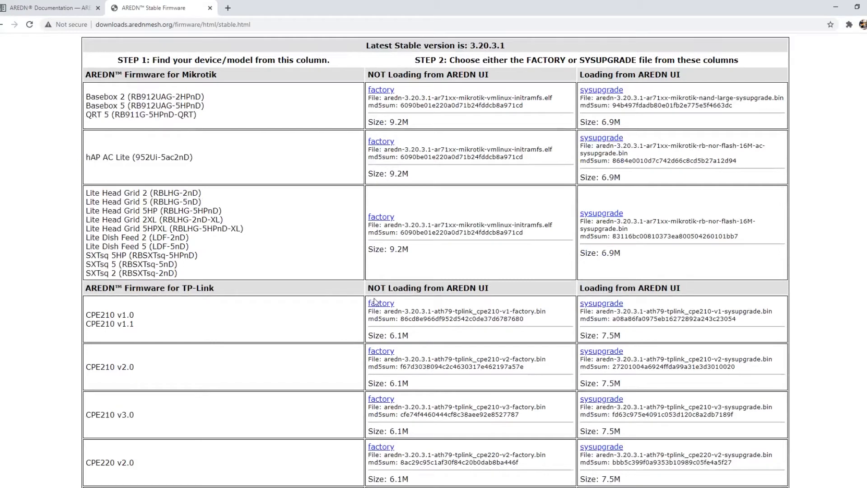
mouse_move(132, 337)
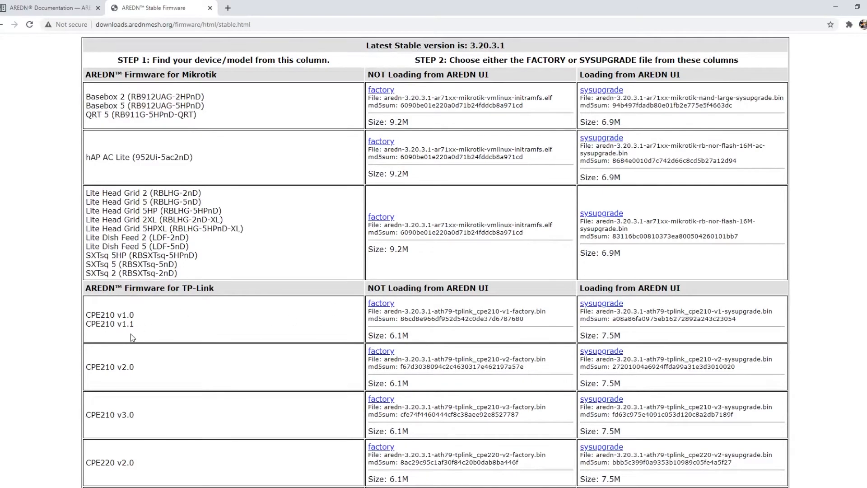
mouse_move(200, 338)
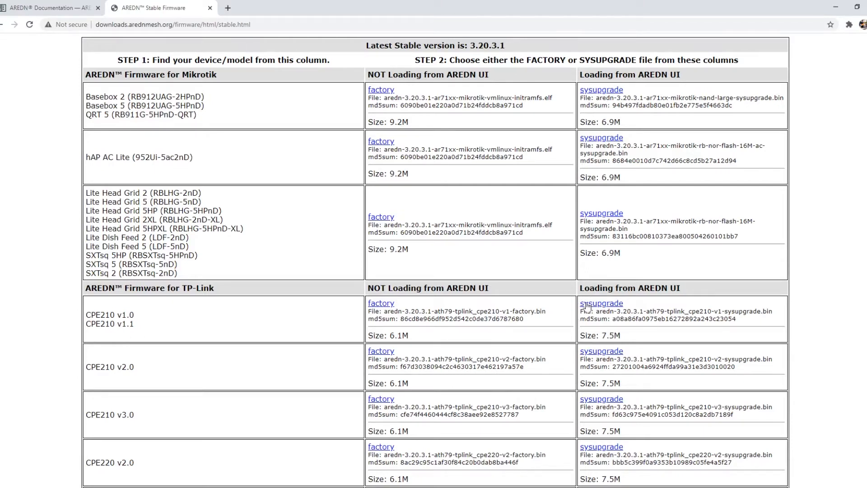
mouse_move(379, 150)
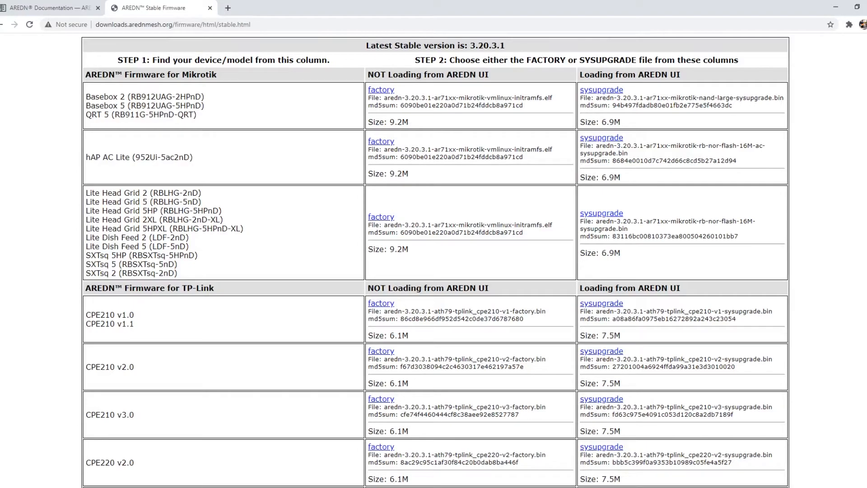
click(49, 8)
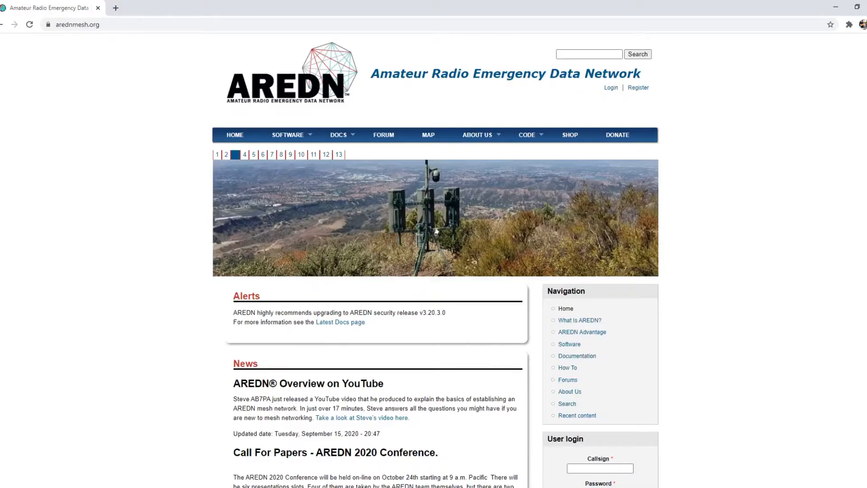
- Open the Installing AREDN Firmware page in Docs - Latest and read its troubleshooting tips
click(234, 154)
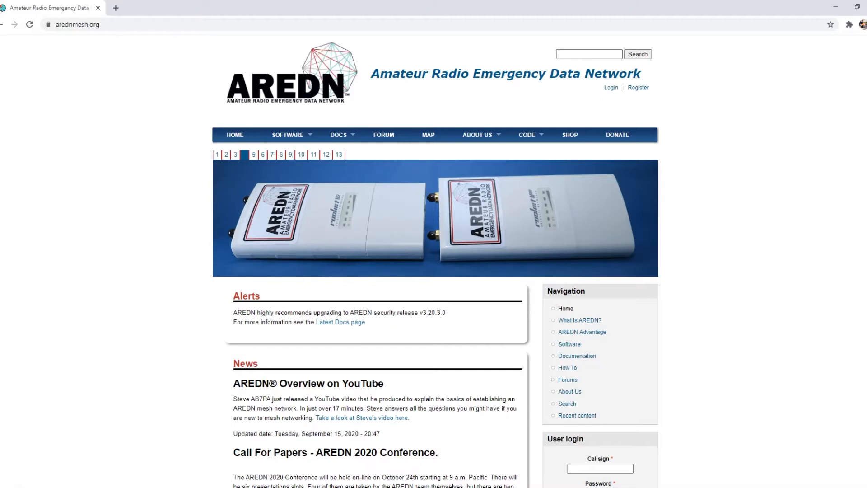
click(253, 154)
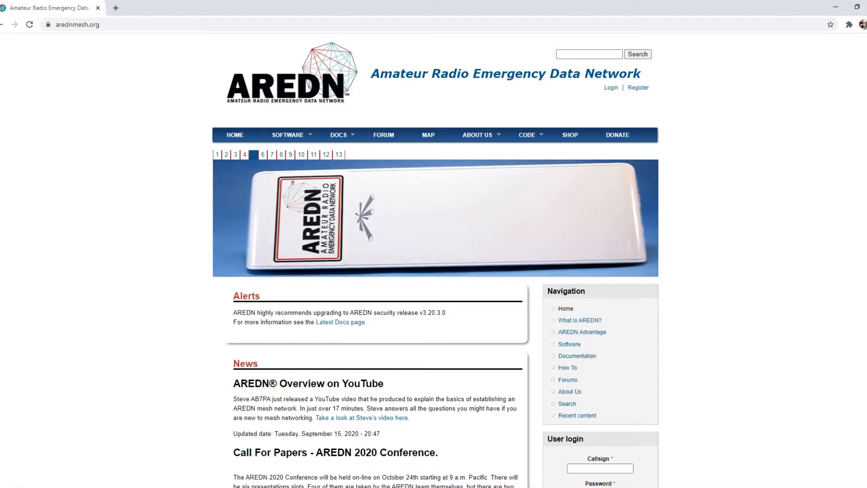
click(338, 135)
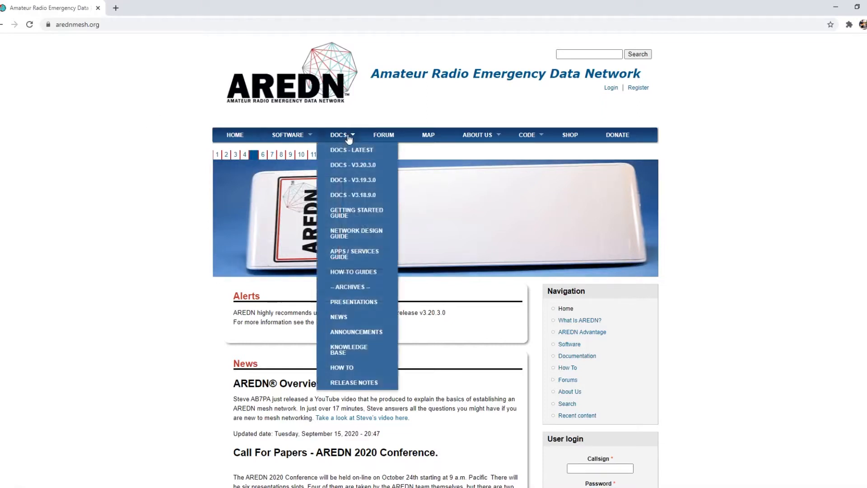
click(351, 150)
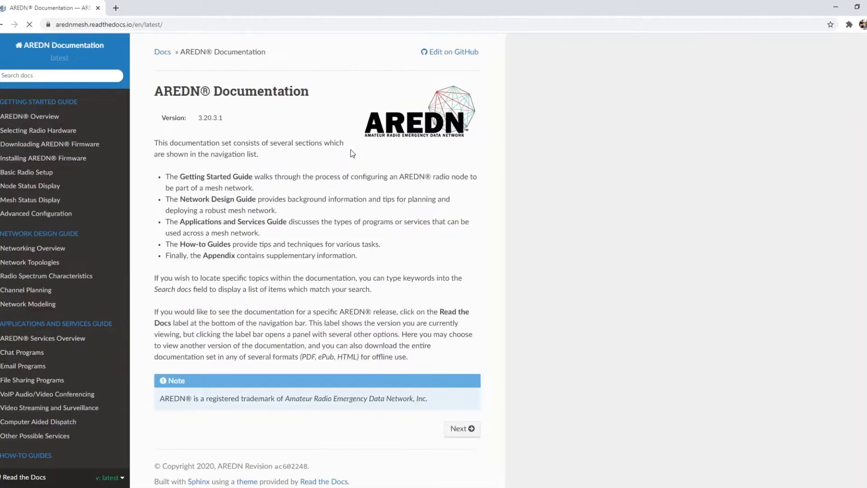
click(44, 158)
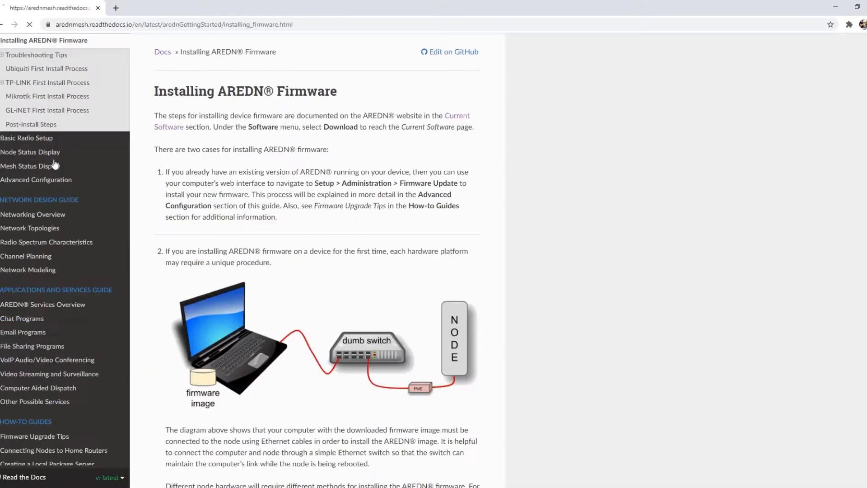
scroll(down, 3)
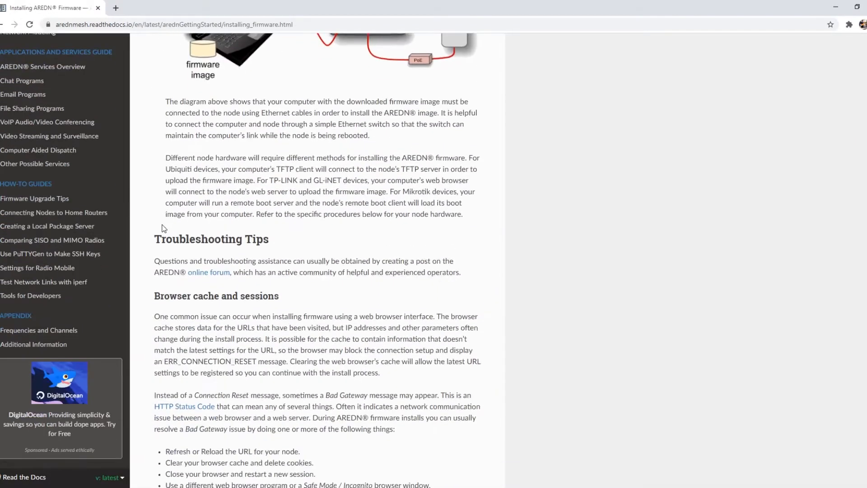
scroll(down, 3)
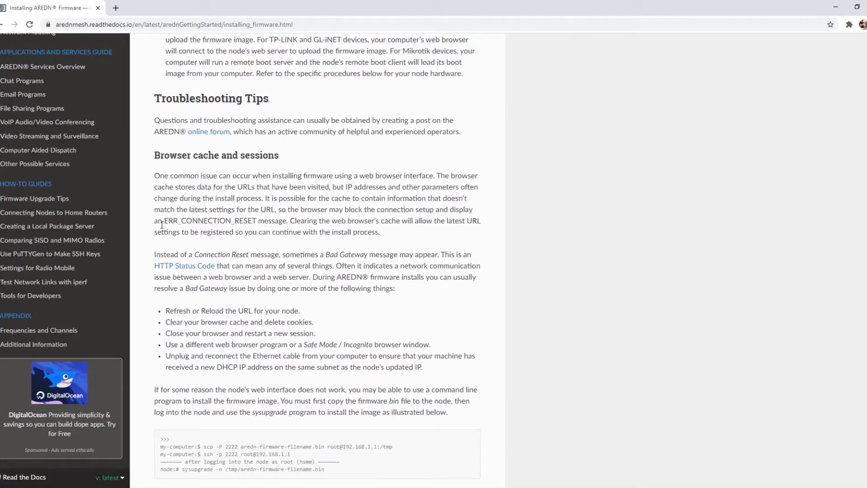
scroll(down, 3)
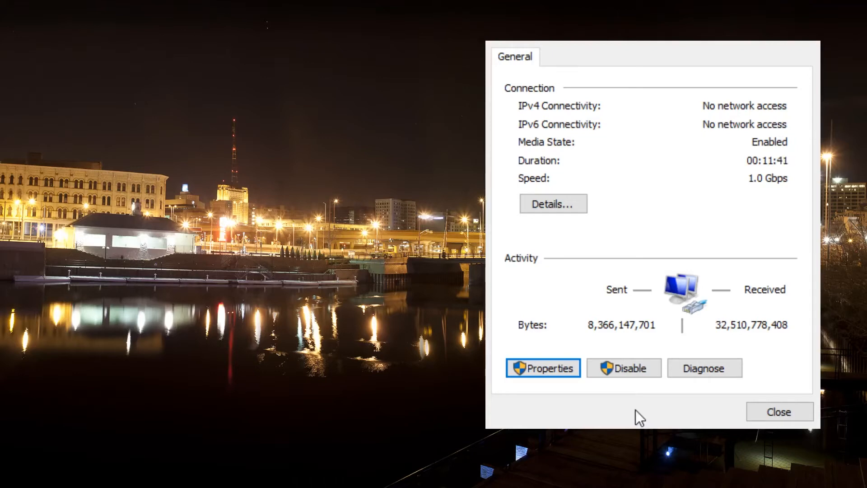
mouse_move(597, 398)
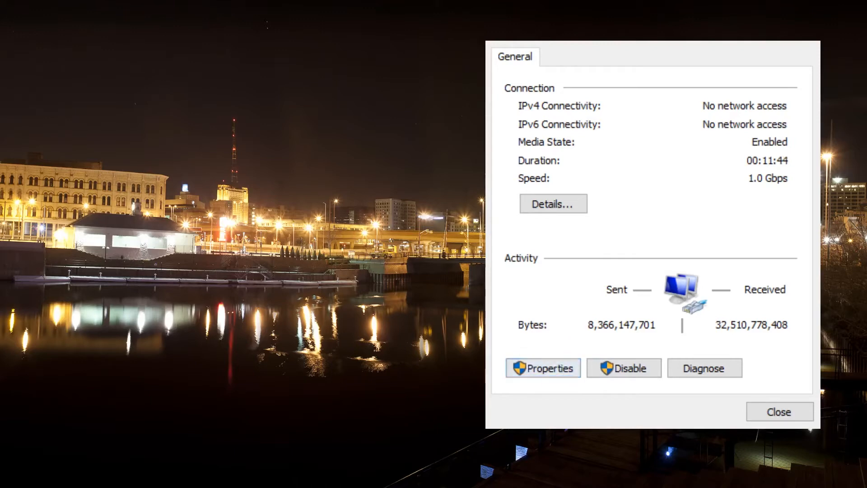
- Open the Internet Protocol Version 4 (TCP/IPv4) properties from the Ethernet Status dialog
click(542, 368)
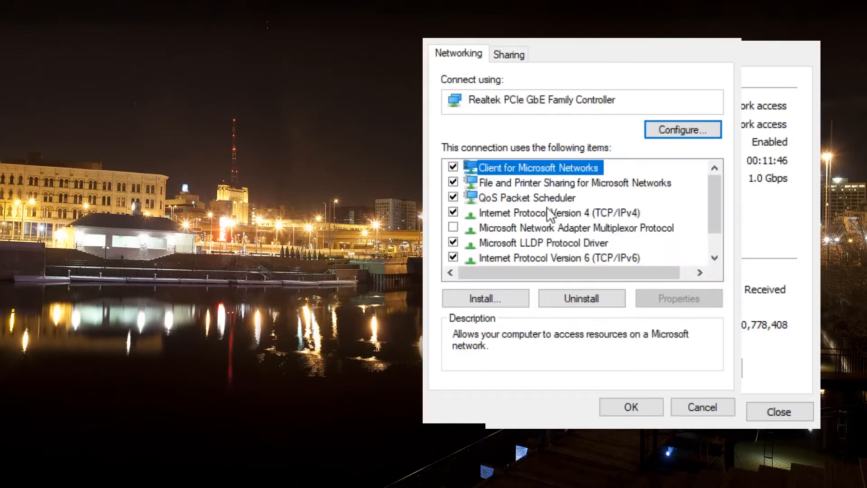
click(558, 212)
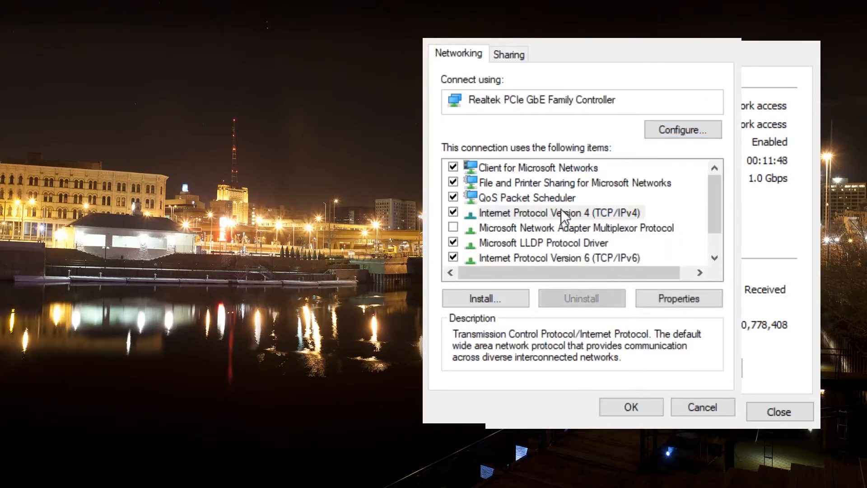
click(678, 298)
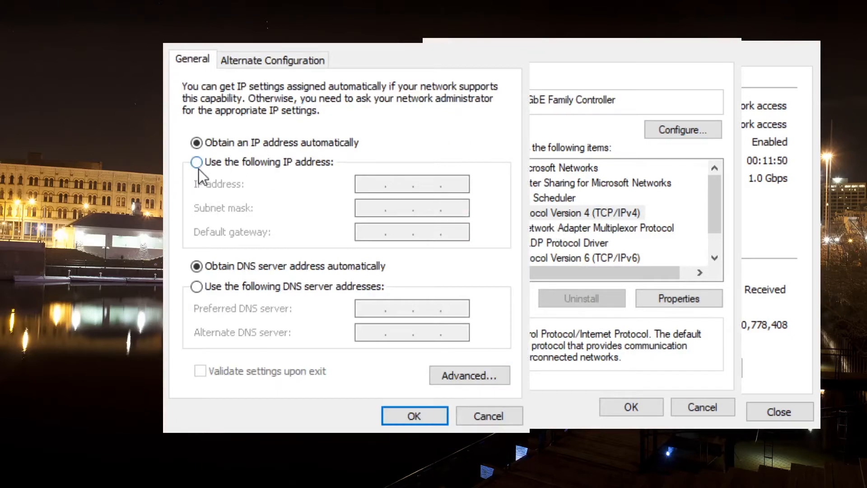
mouse_move(256, 179)
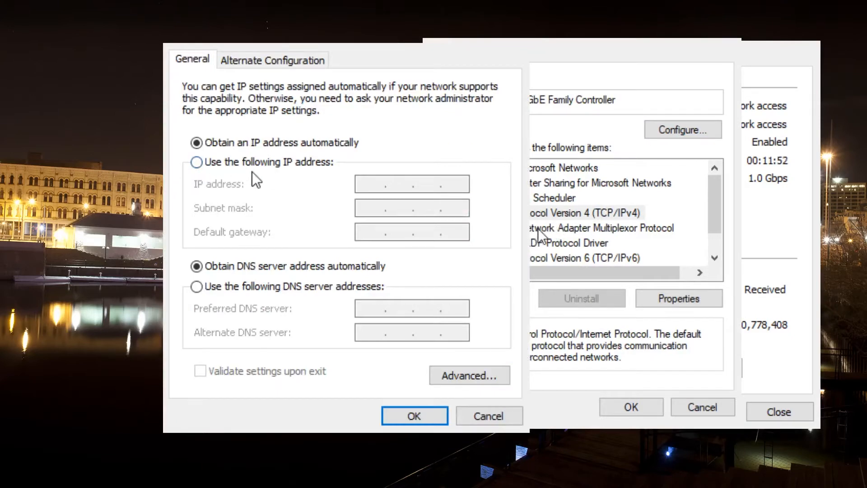
- Set the adapter's static IP to 192.168.1.50 with mask 255.255.255.0 and confirm
click(197, 162)
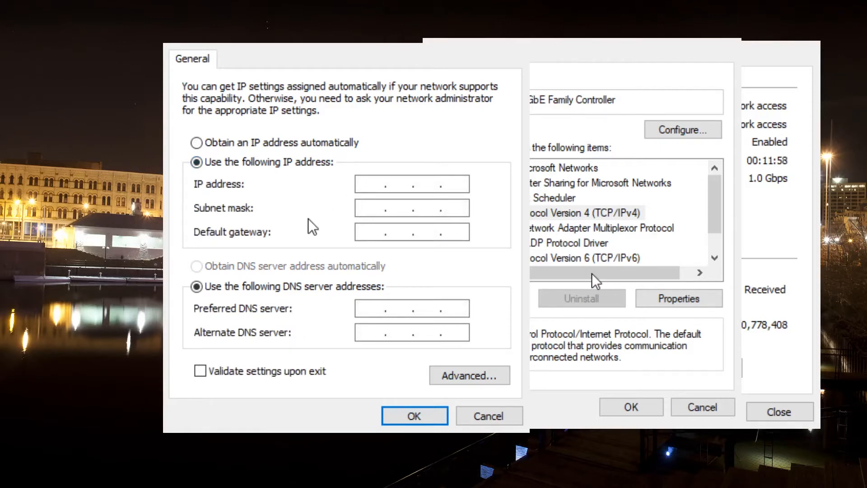
text(192 . 168 .  .)
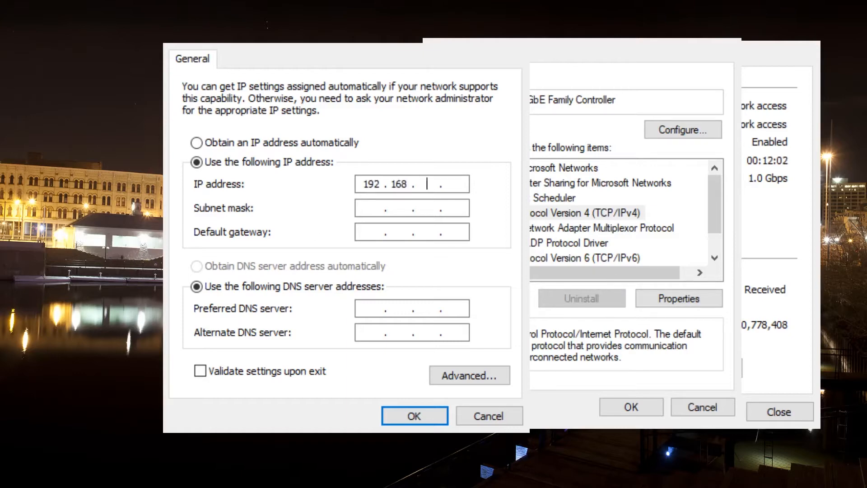
text(1)
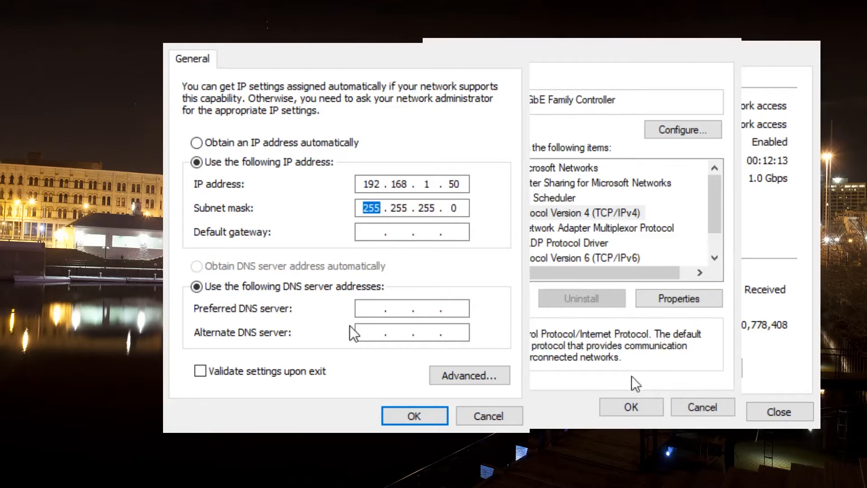
mouse_move(413, 288)
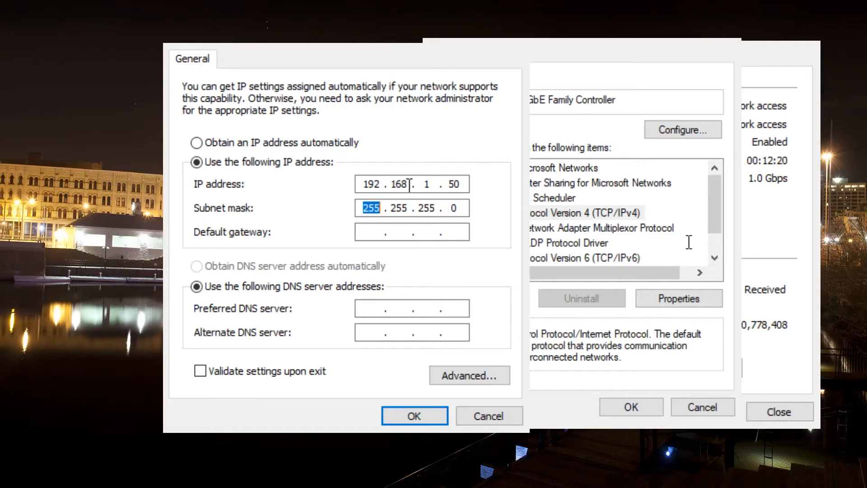
mouse_move(464, 183)
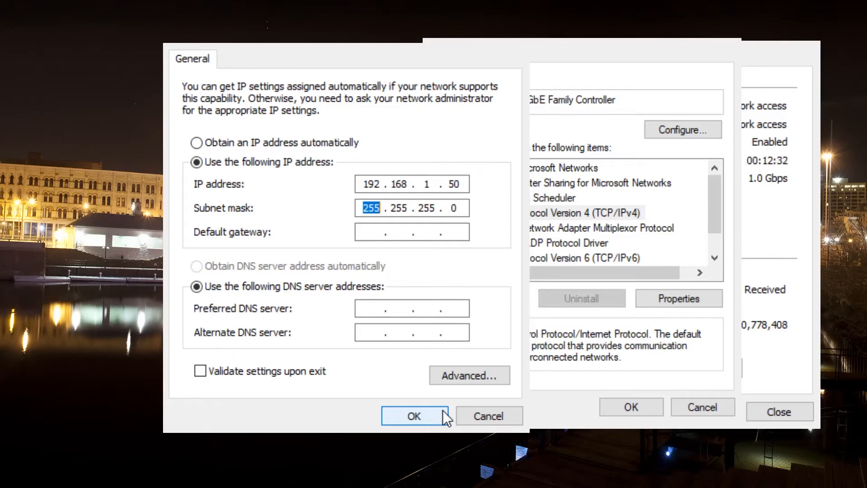
click(414, 415)
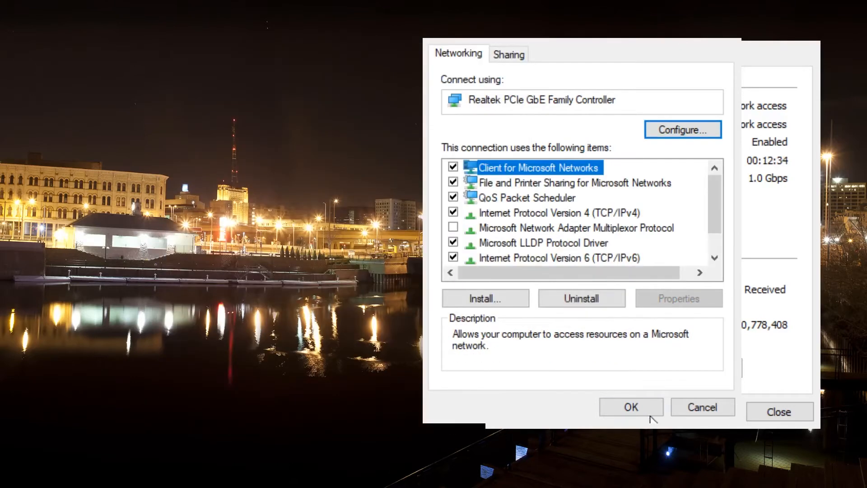
click(630, 407)
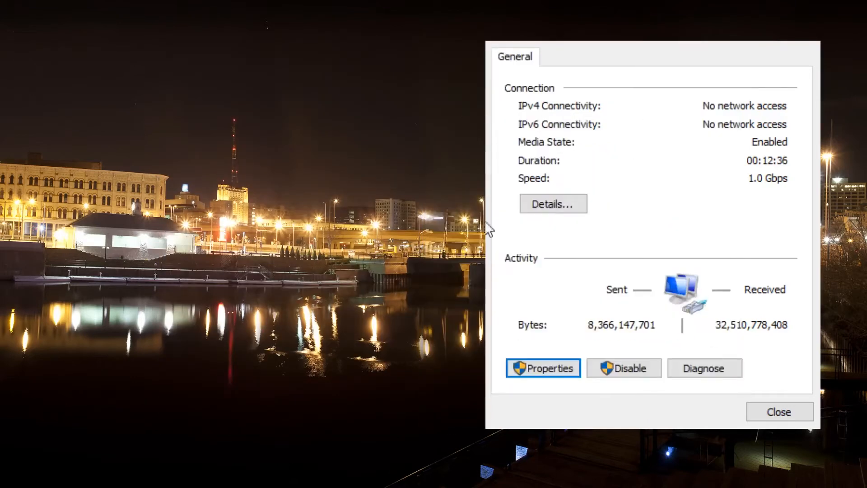
mouse_move(623, 160)
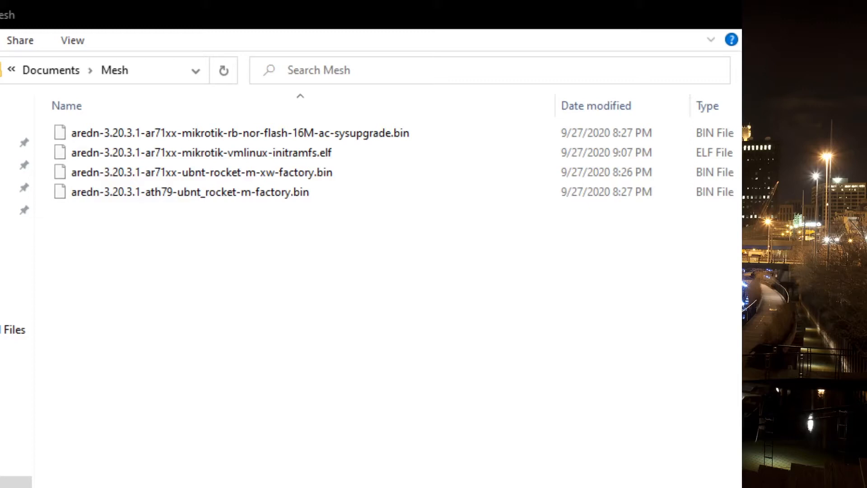
- Rename aredn-3.20.3.1-ar71xx-mikrotik-vmlinux-initramfs.elf in the Mesh folder to rb.elf
click(200, 172)
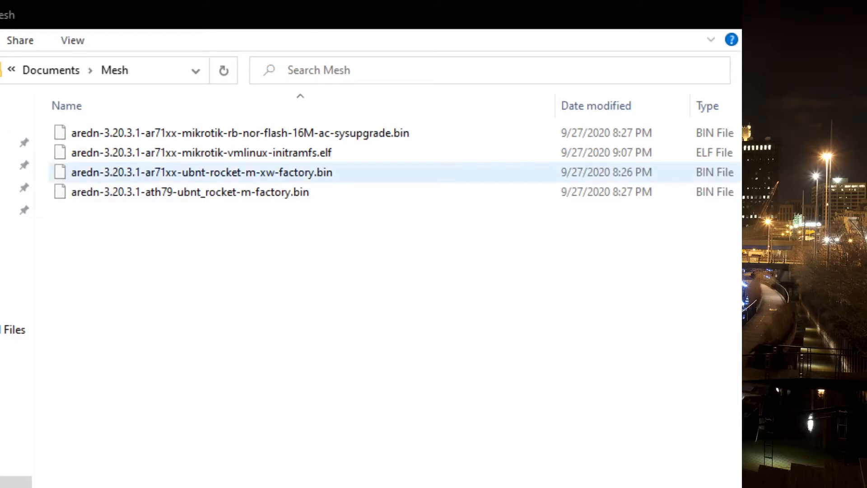
click(201, 153)
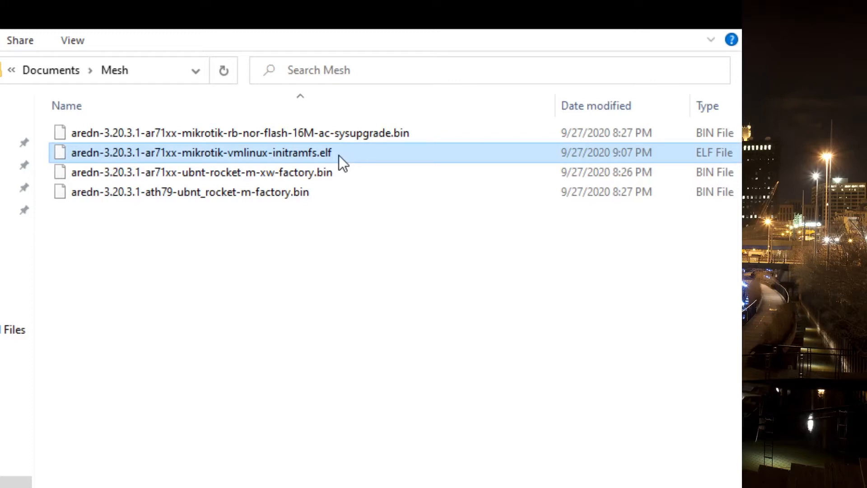
click(204, 153)
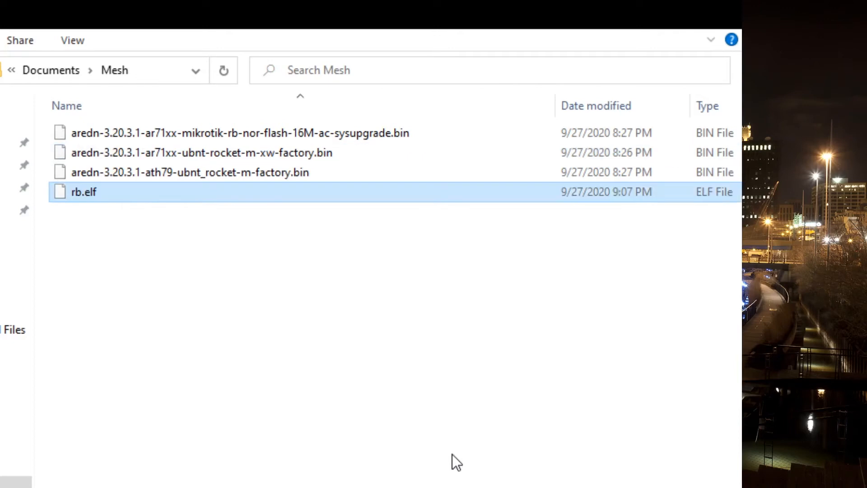
mouse_move(99, 204)
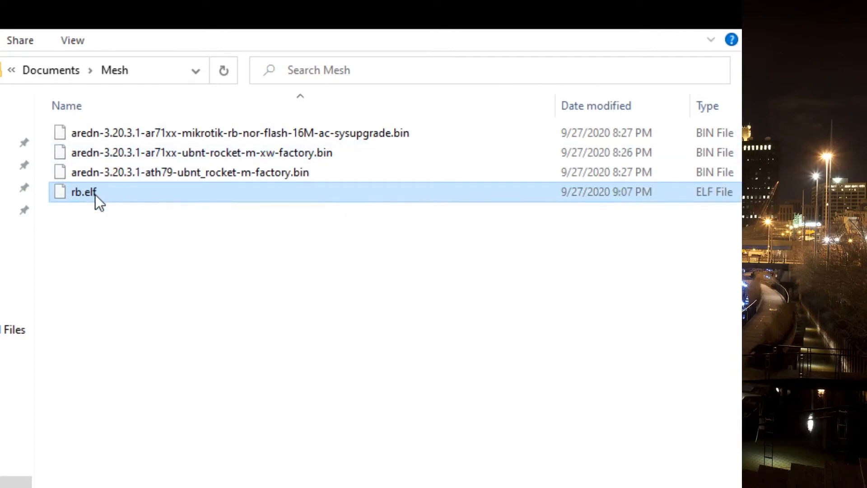
mouse_move(168, 443)
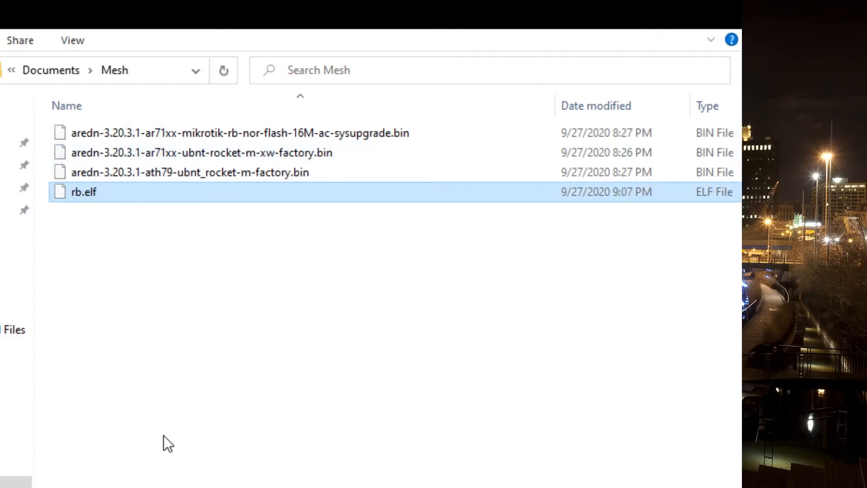
mouse_move(155, 424)
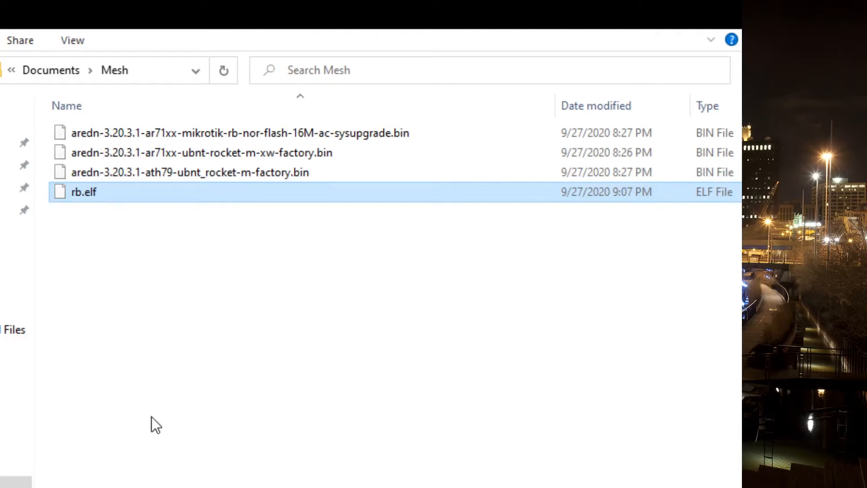
mouse_move(163, 419)
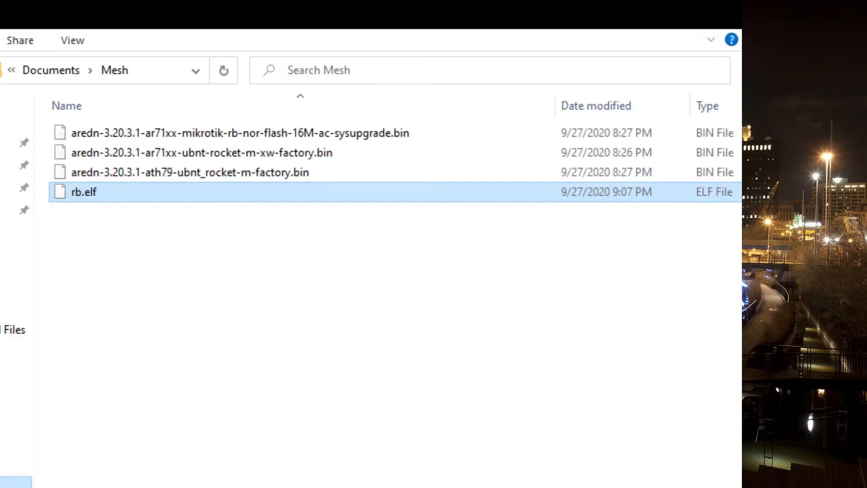
- Go from Documents into pxesrv and then its files folder
click(108, 70)
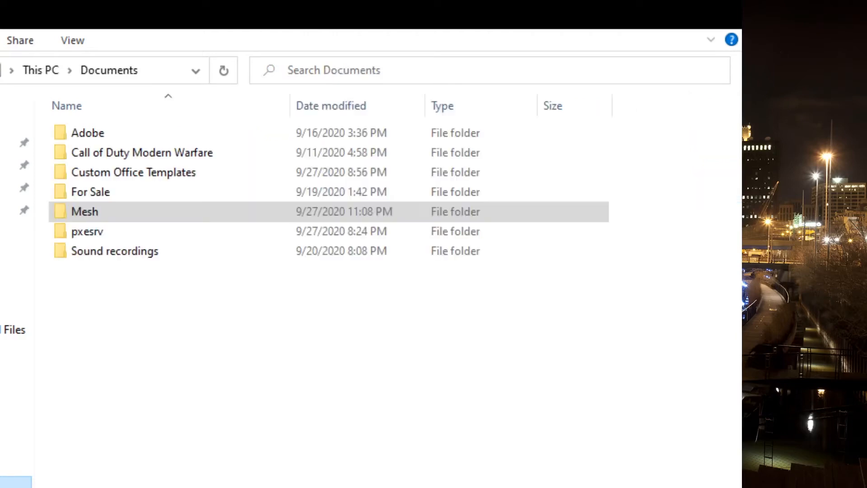
double_click(86, 231)
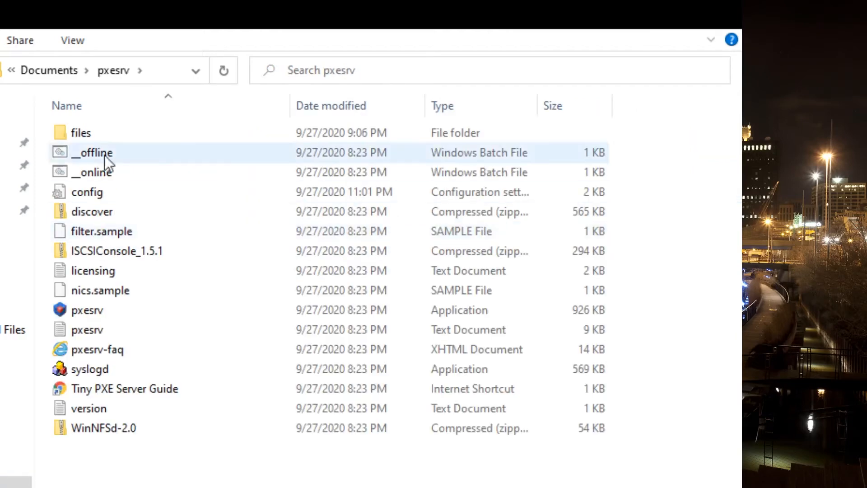
click(81, 133)
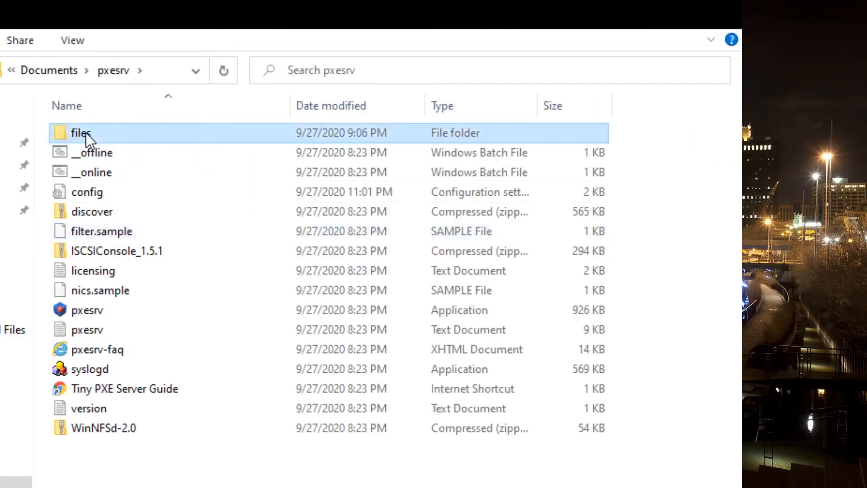
double_click(81, 132)
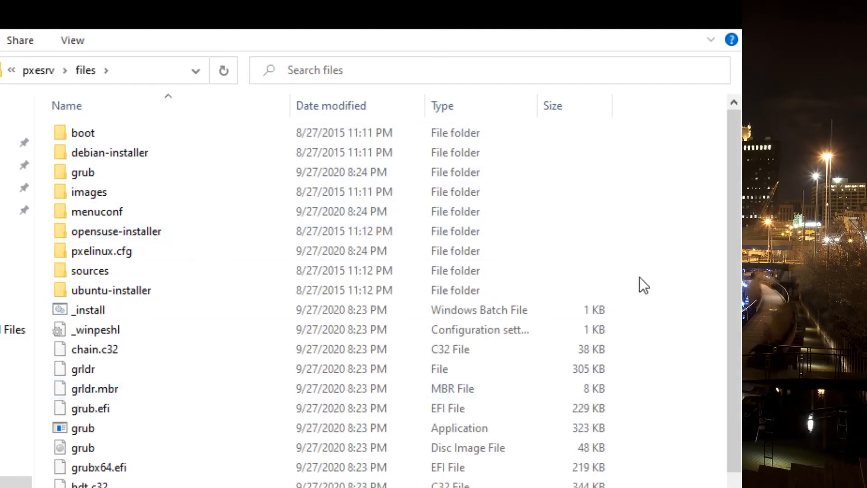
mouse_move(735, 403)
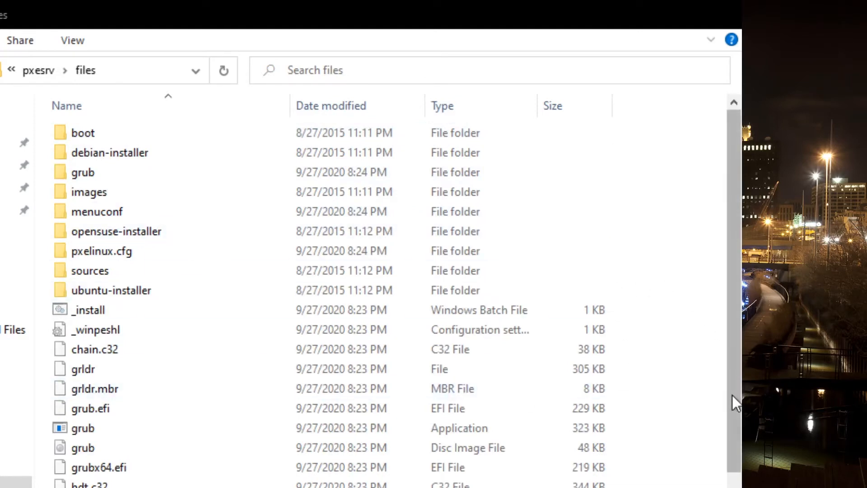
scroll(down, 3)
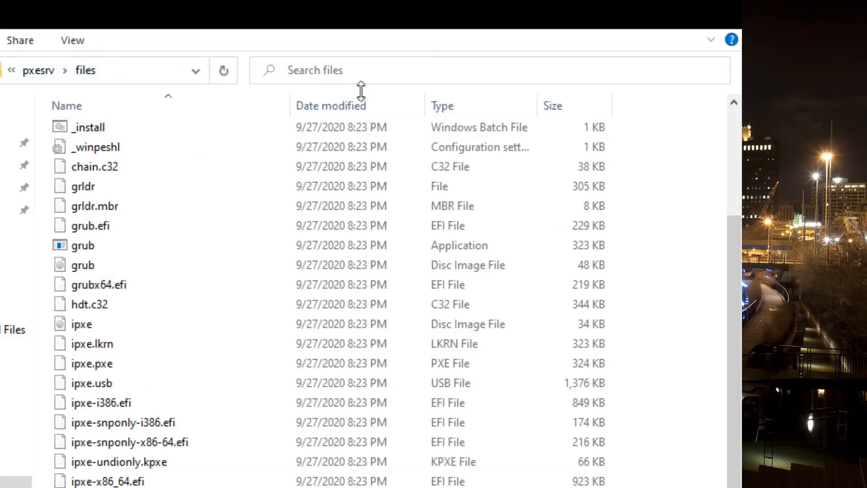
mouse_move(724, 25)
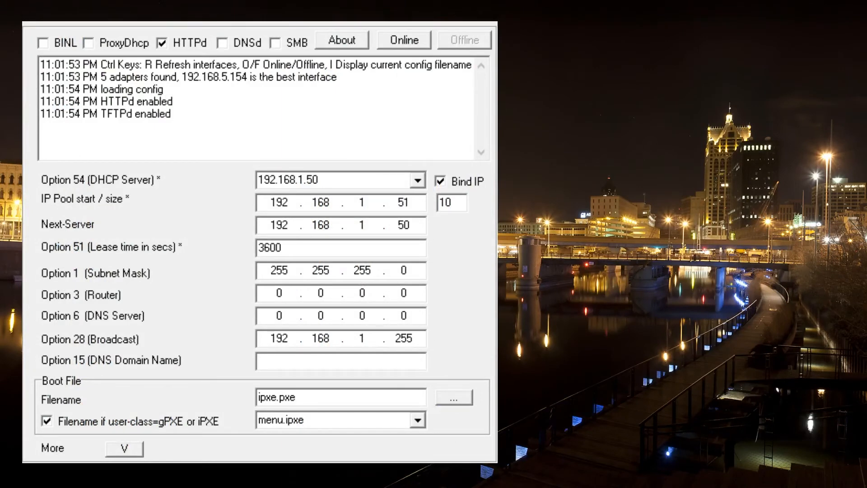
- Clear ipxe.pxe from Boot File Filename and keep 'Filename if user-class=gPXE or iPXE' unticked
click(47, 420)
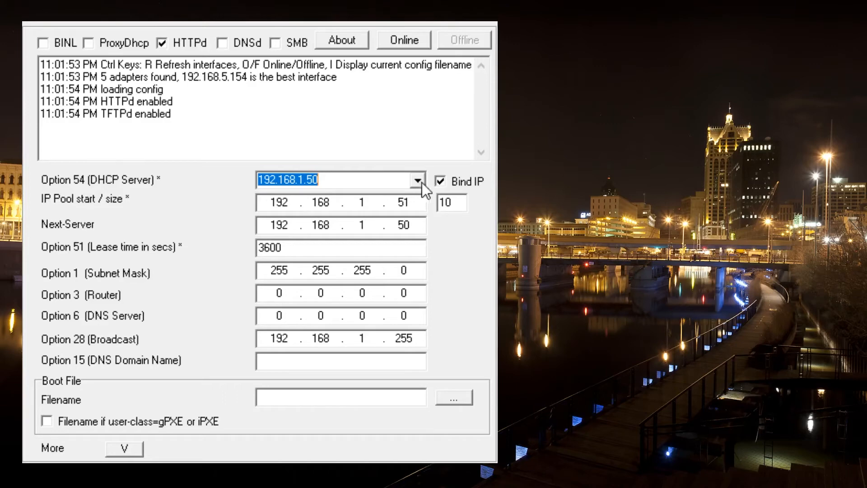
mouse_move(467, 183)
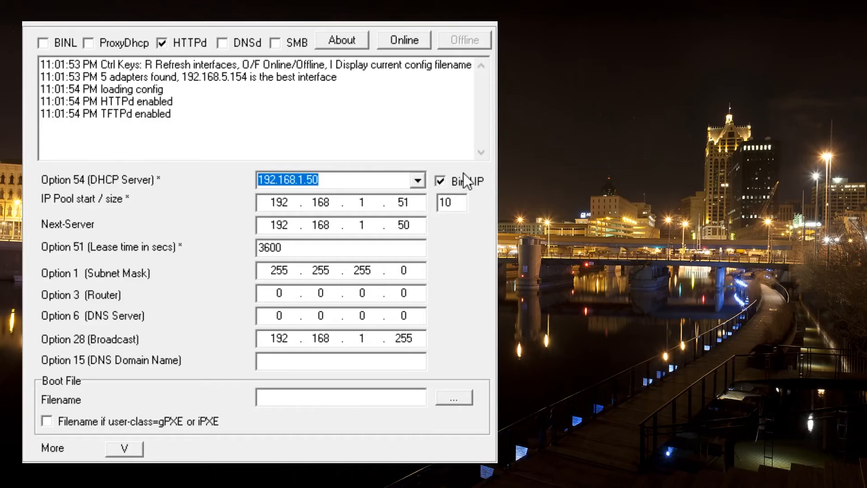
mouse_move(456, 226)
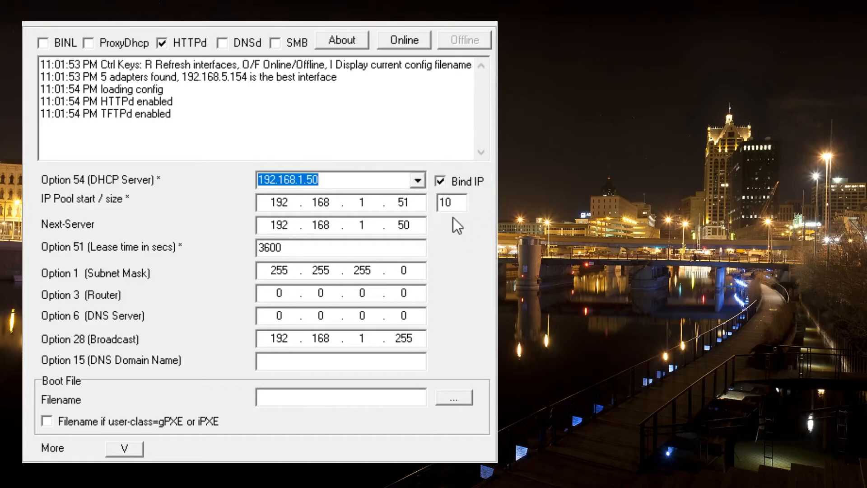
mouse_move(431, 291)
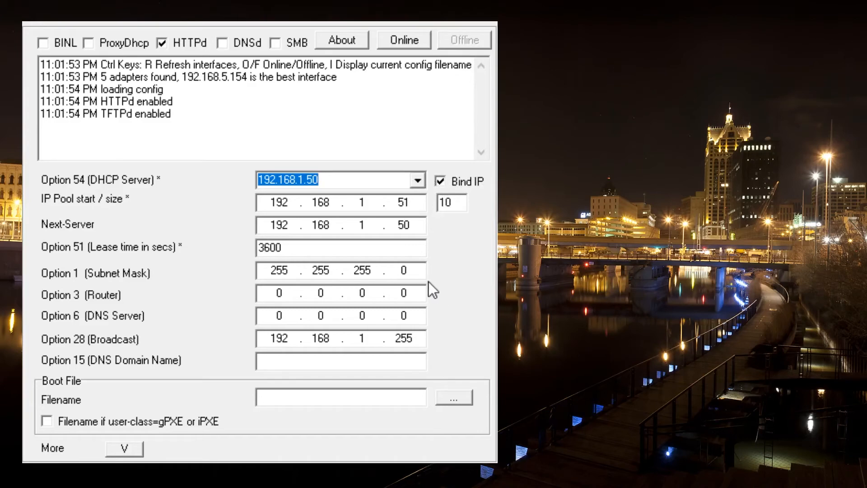
mouse_move(63, 447)
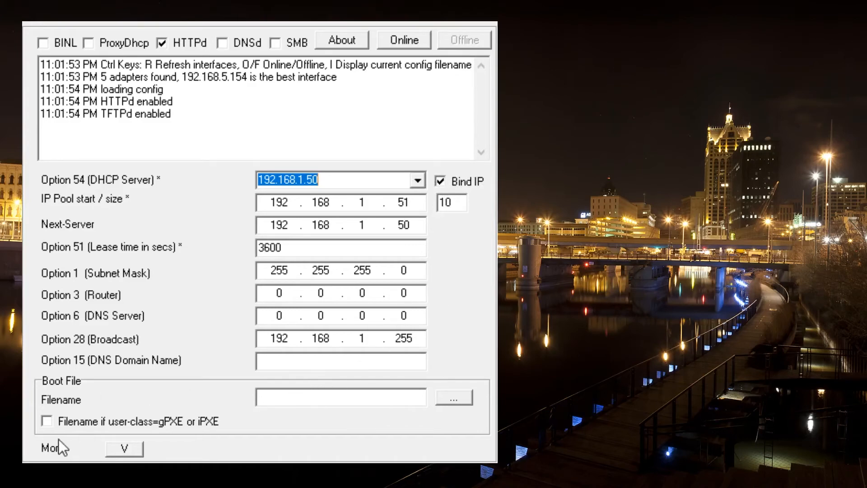
click(47, 421)
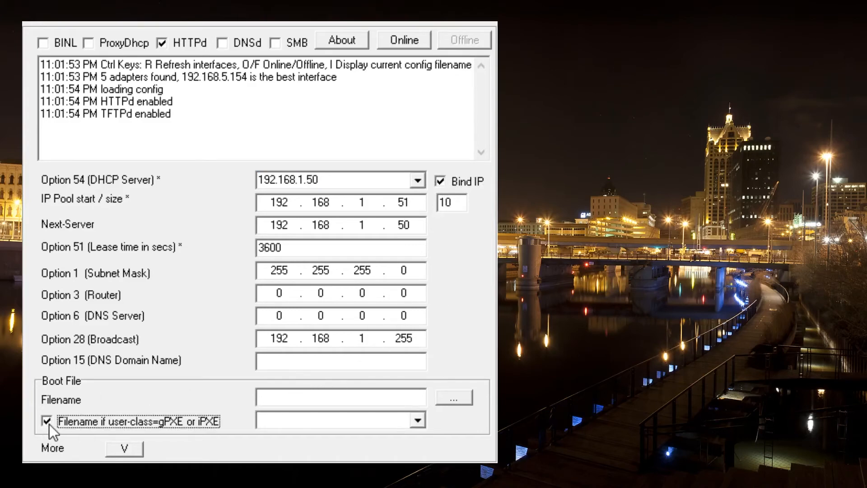
click(47, 421)
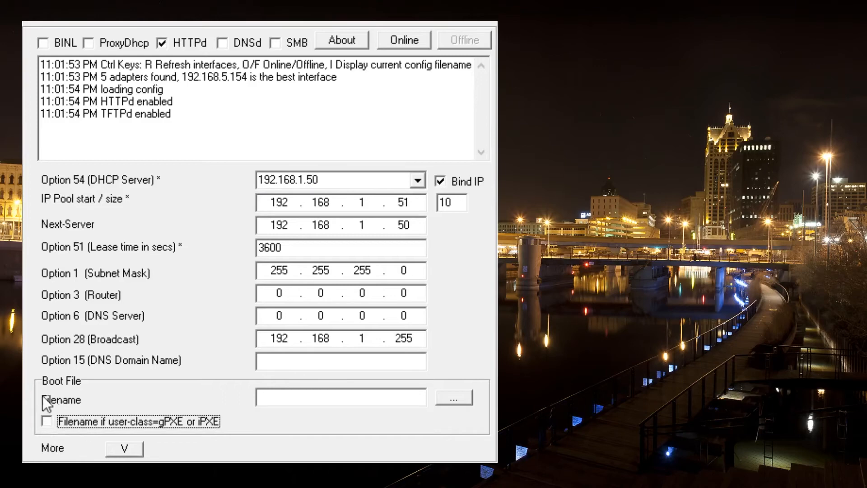
mouse_move(416, 430)
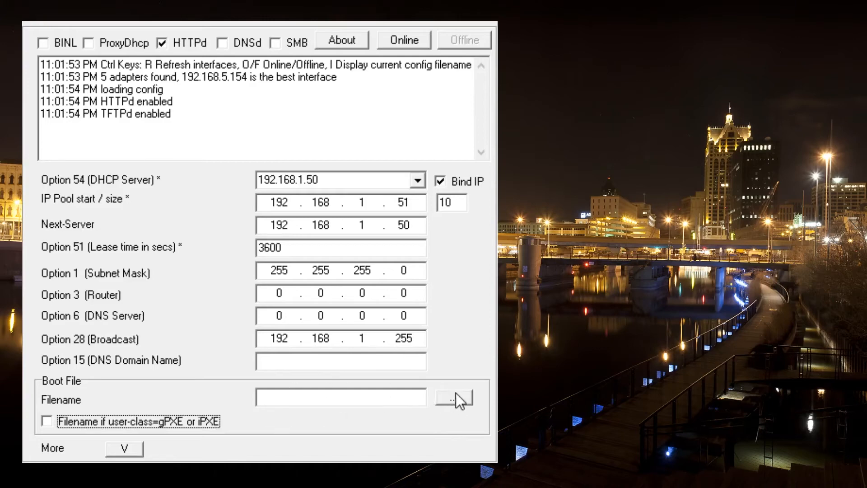
- Choose rb.elf from the pxesrv files folder as the boot file
click(453, 397)
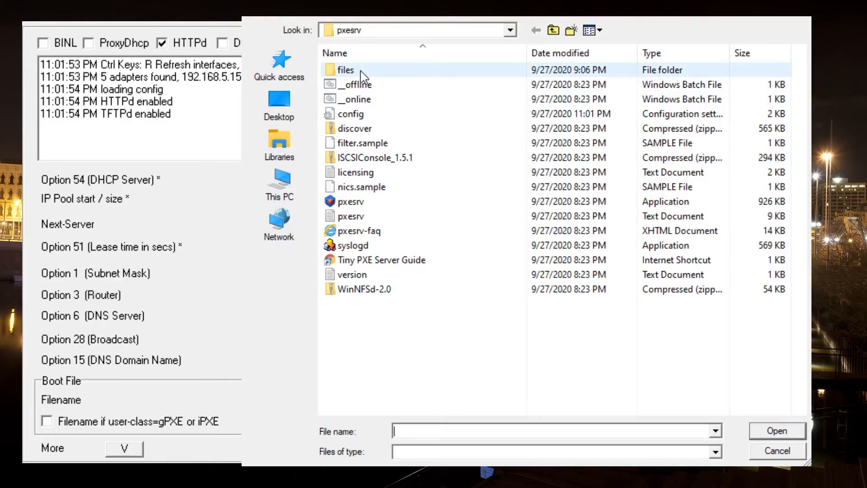
double_click(345, 69)
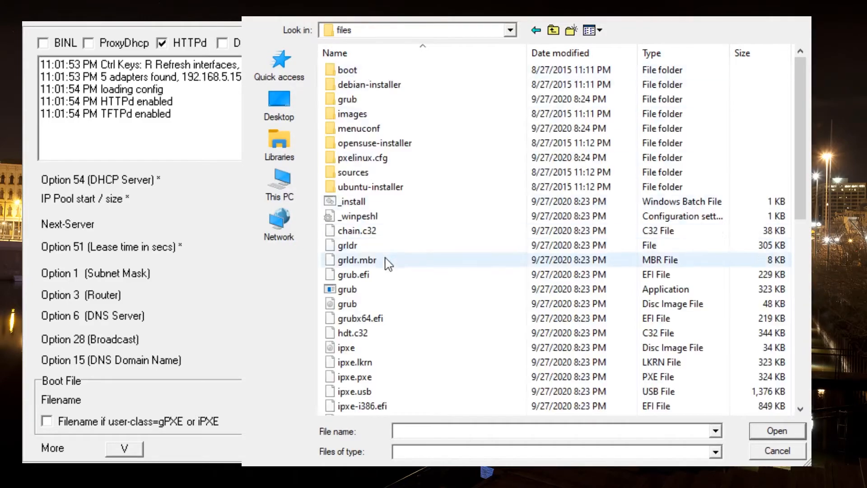
scroll(down, 3)
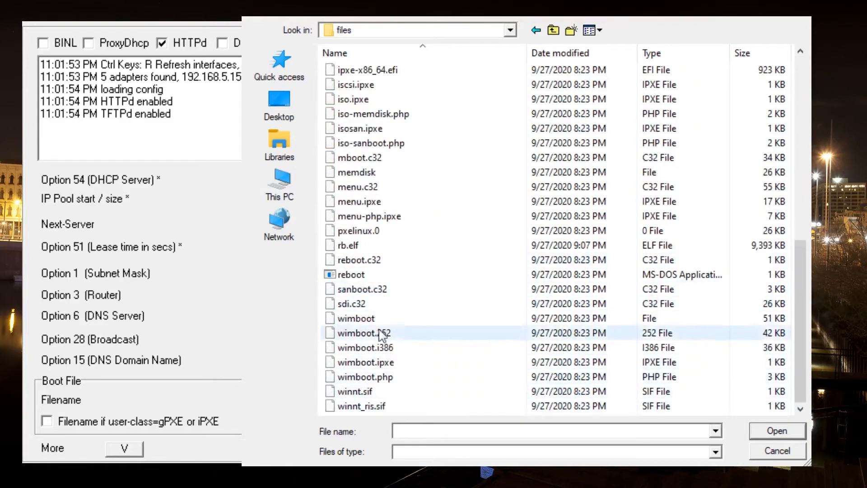
mouse_move(349, 245)
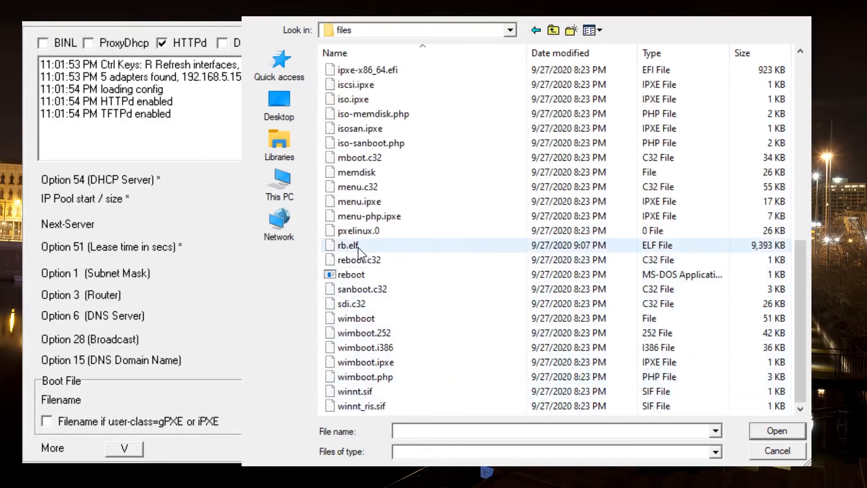
click(348, 245)
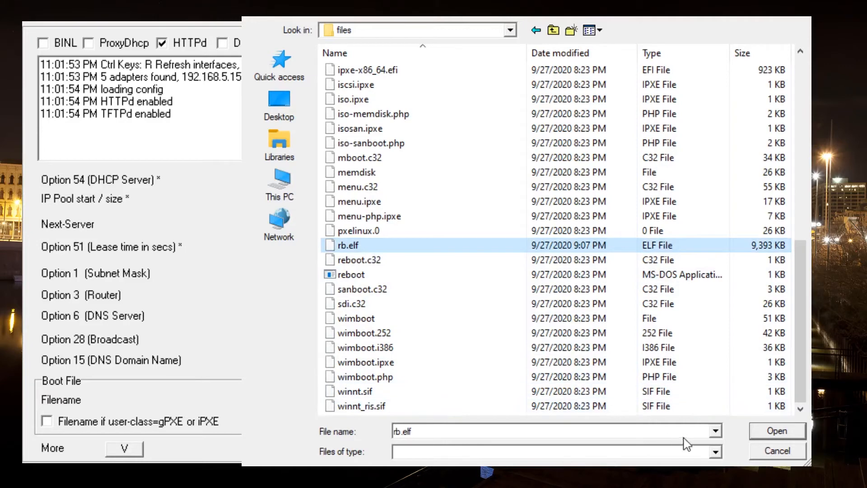
mouse_move(791, 436)
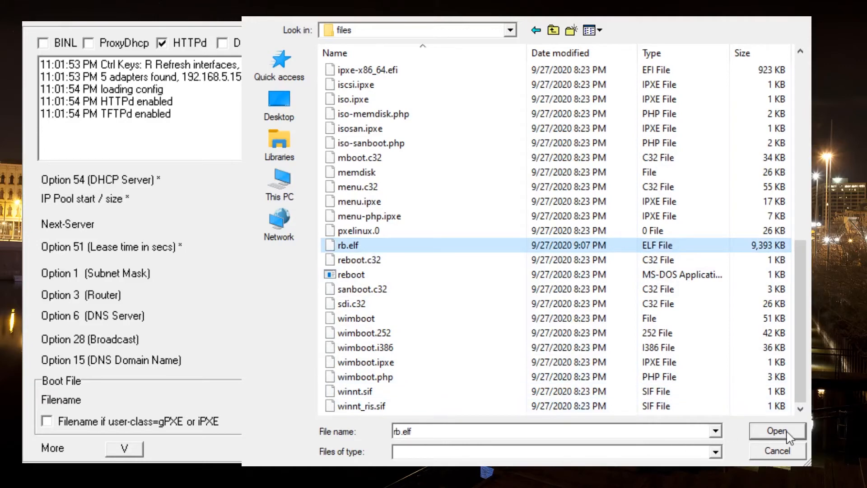
click(776, 431)
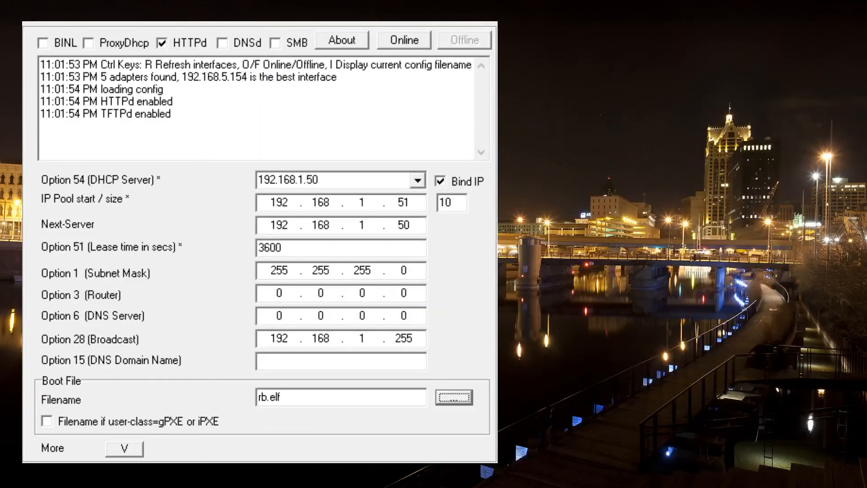
mouse_move(197, 308)
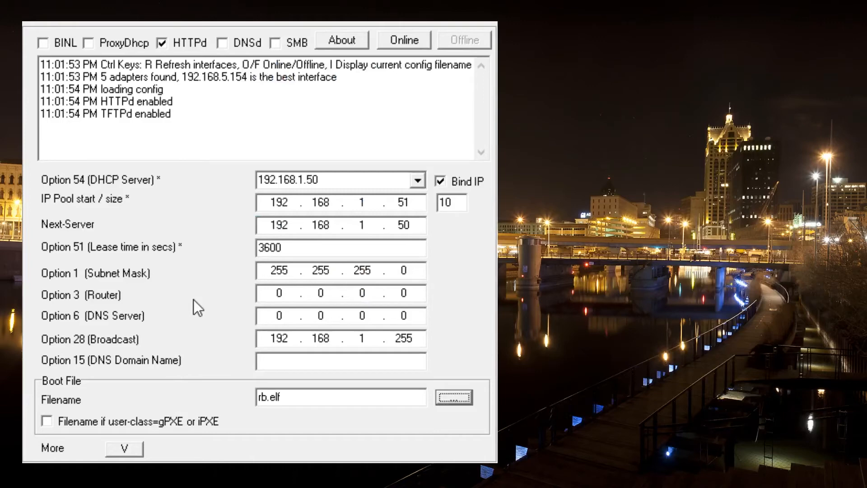
mouse_move(485, 66)
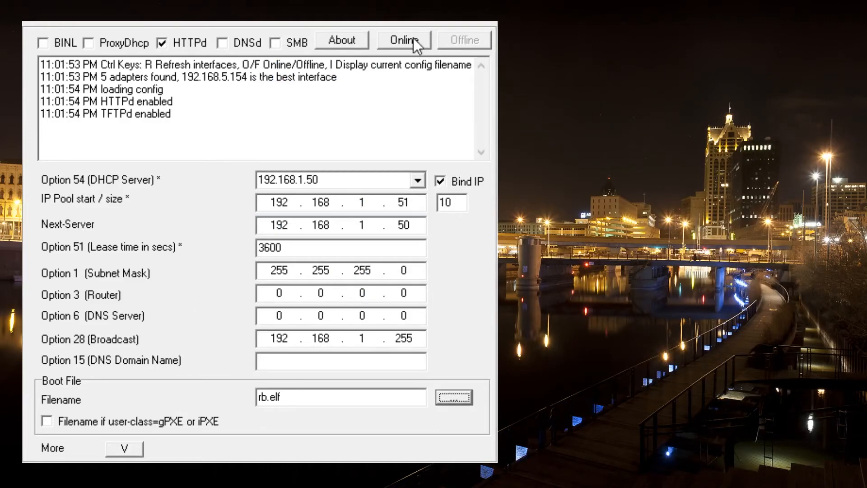
- Bring the PXE server online, later take it offline, and show the Ethernet status
click(403, 40)
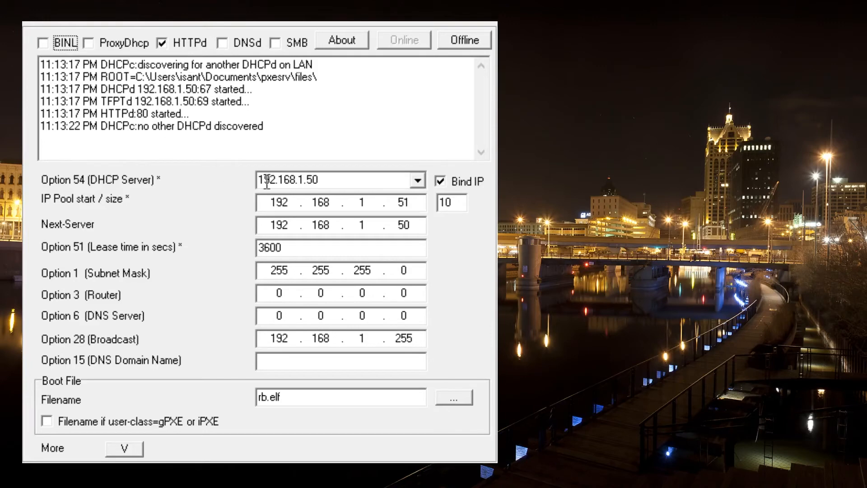
mouse_move(336, 84)
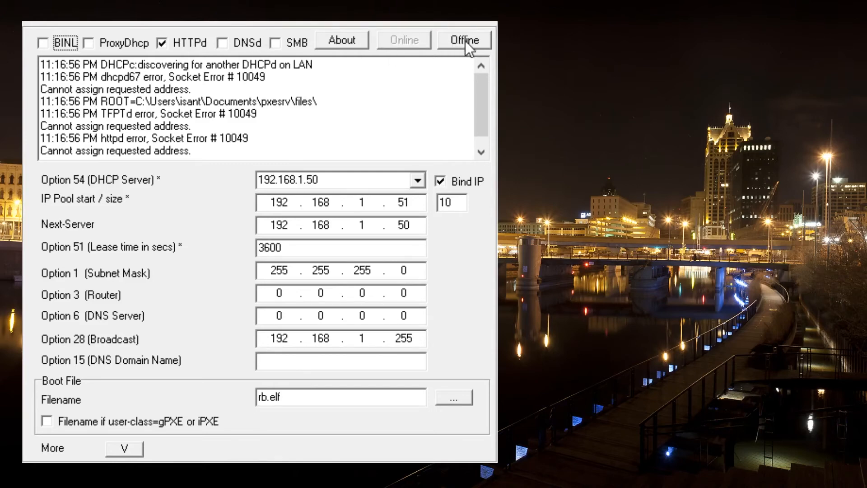
click(463, 40)
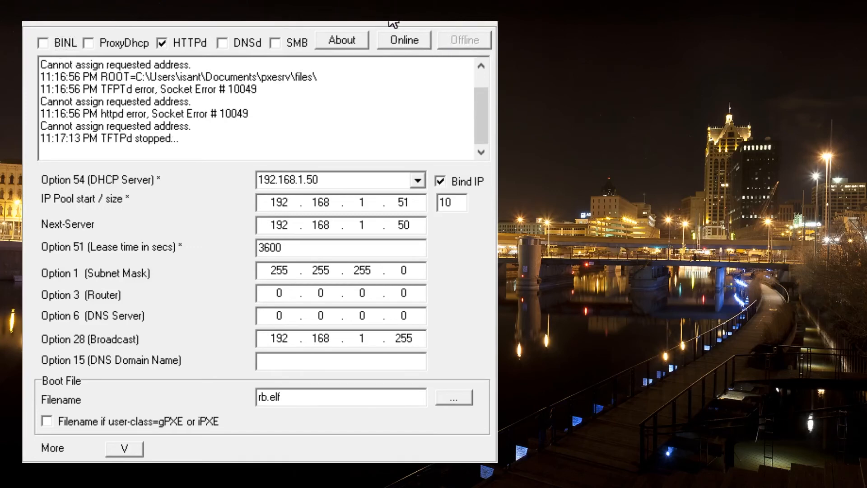
click(403, 40)
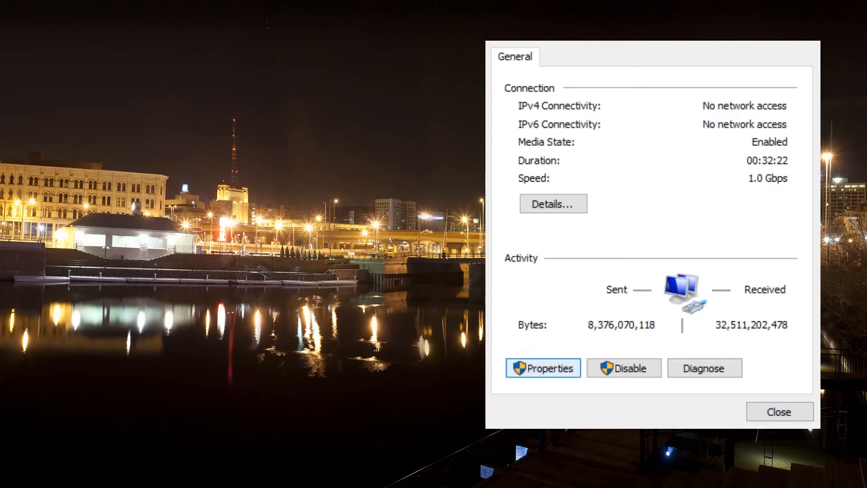
- Switch the adapter IPv4 to Obtain an IP address automatically and close the settings
click(542, 367)
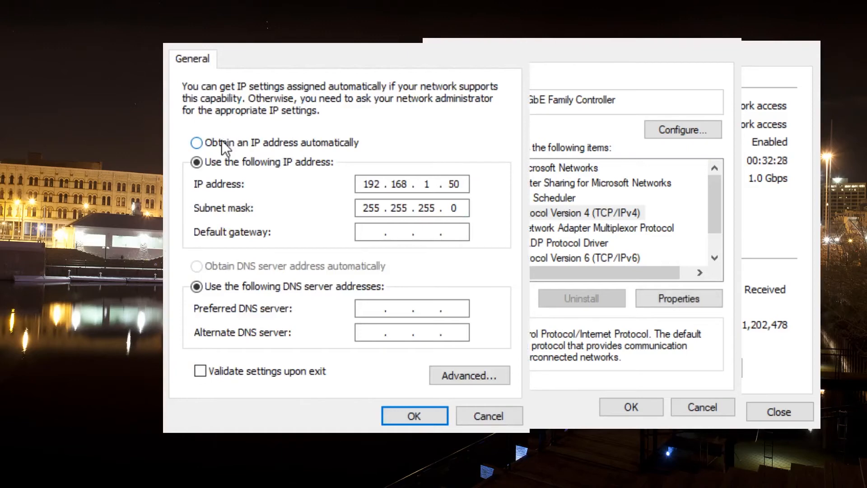
click(197, 143)
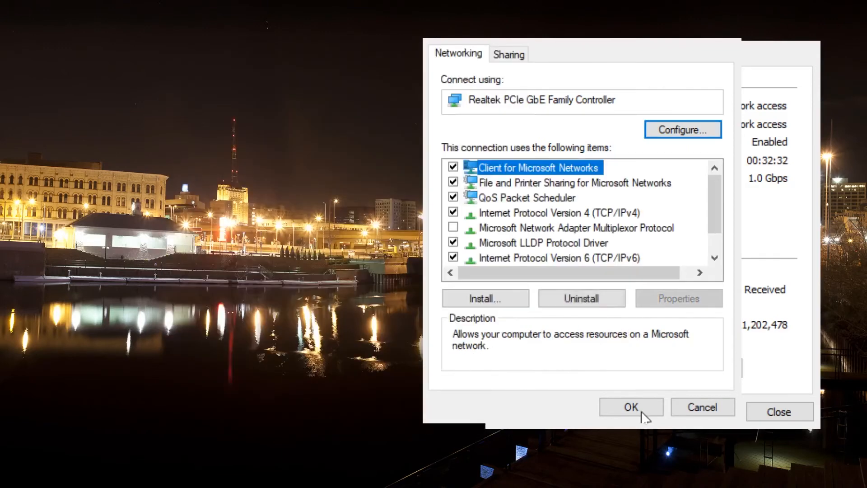
click(630, 407)
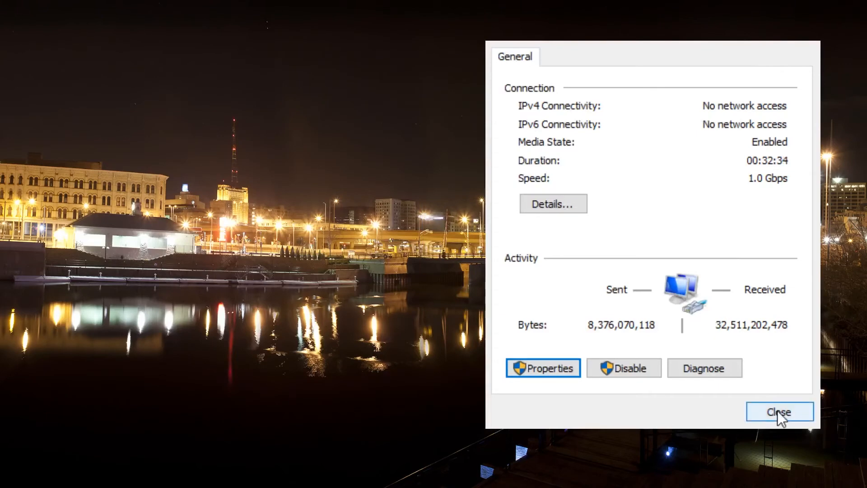
click(779, 411)
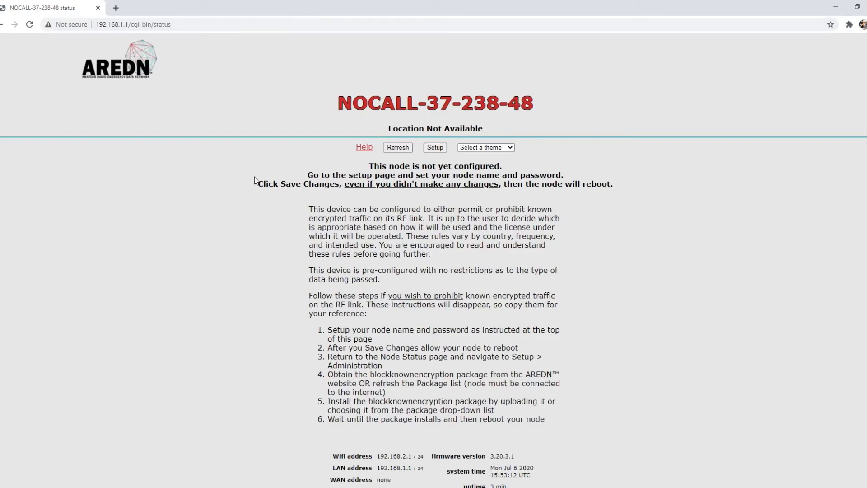
mouse_move(357, 232)
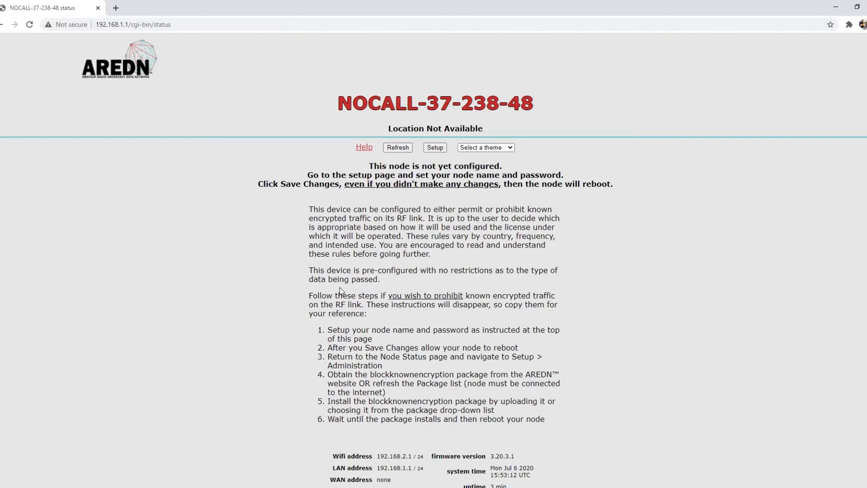
mouse_move(436, 157)
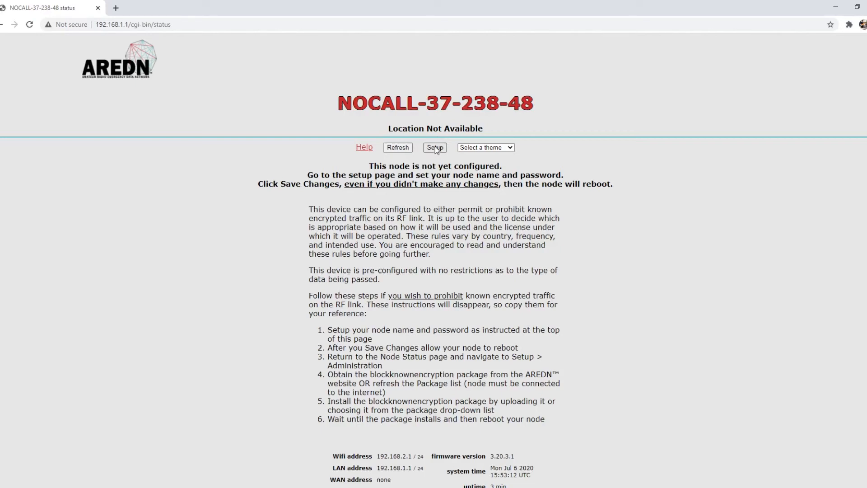
- From the node status page at 192.168.1.1, go to the Setup page
click(434, 148)
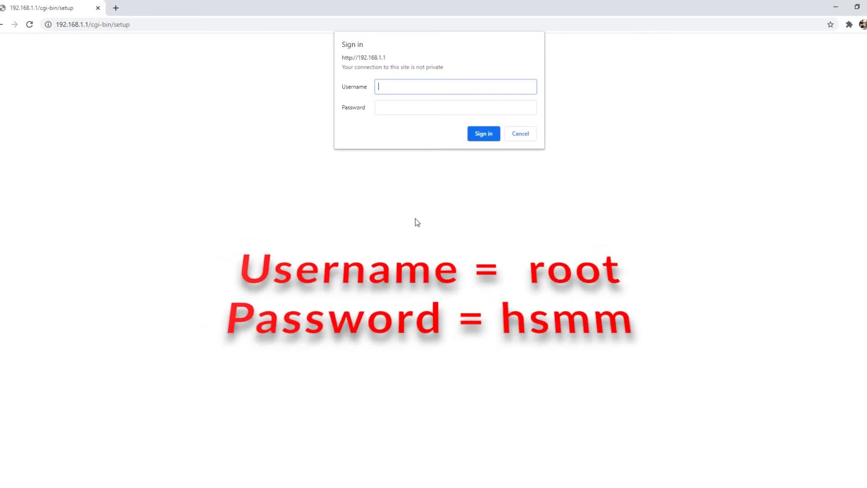
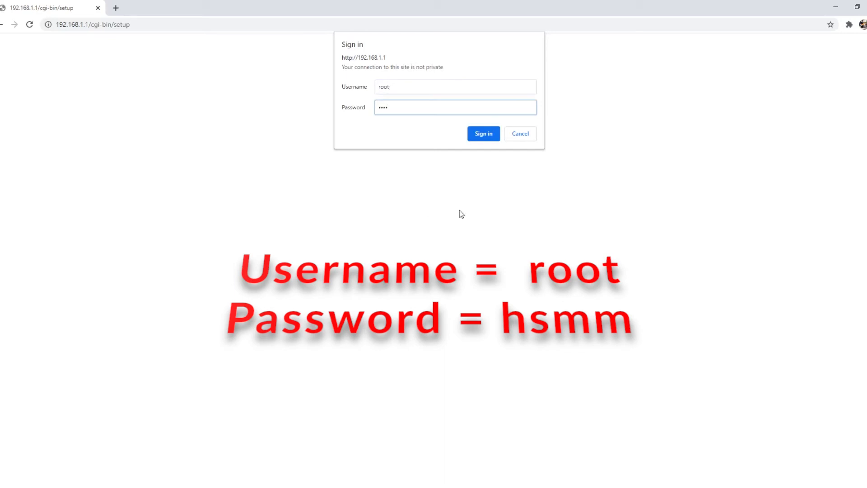
click(482, 133)
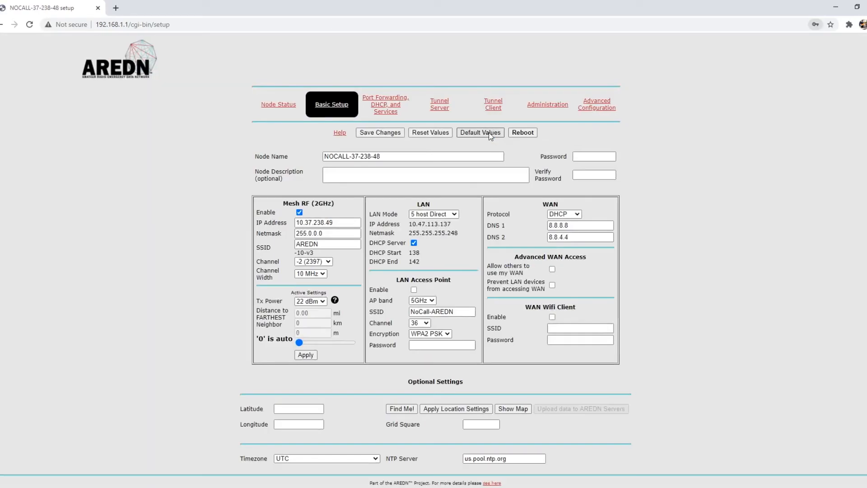
mouse_move(827, 42)
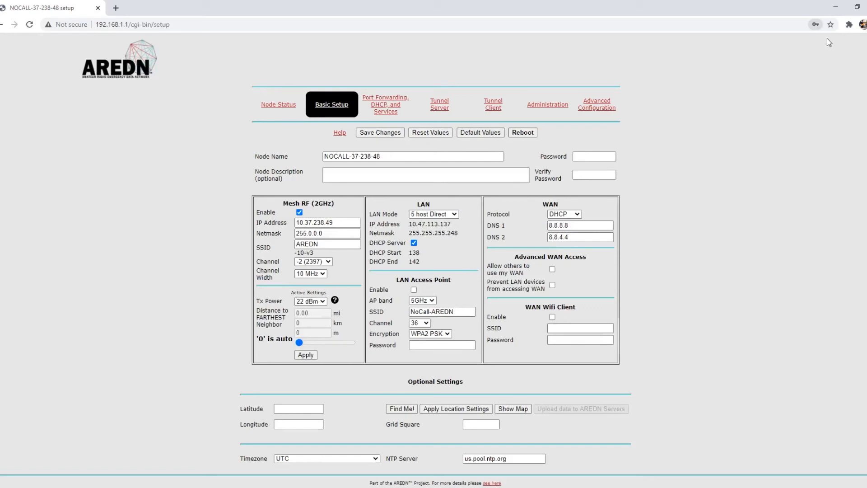
mouse_move(561, 107)
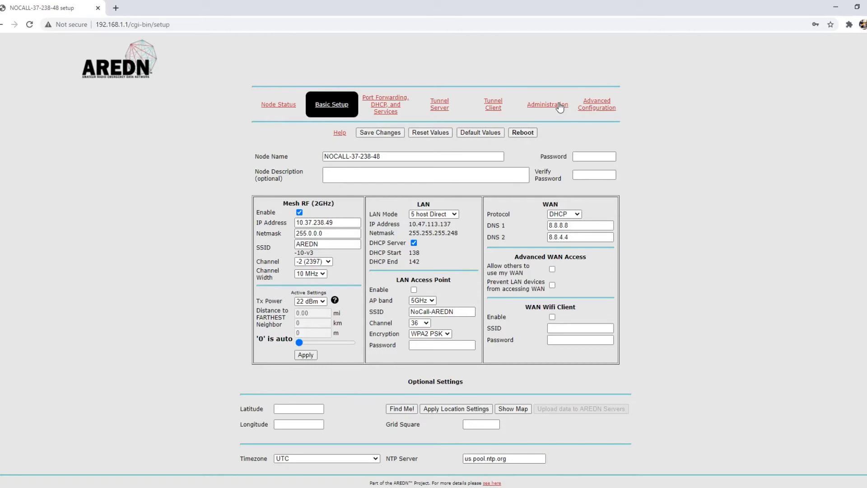
- On the Administration page, choose the MikroTik sysupgrade.bin file under Firmware Update
click(547, 103)
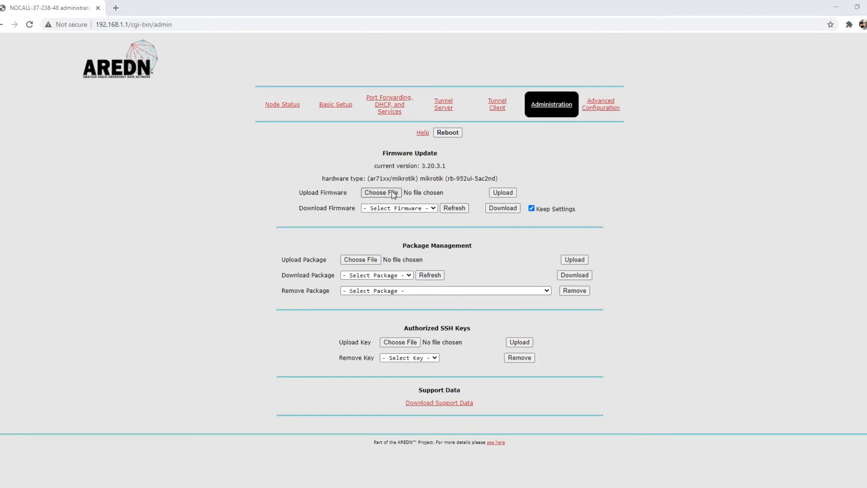
mouse_move(49, 97)
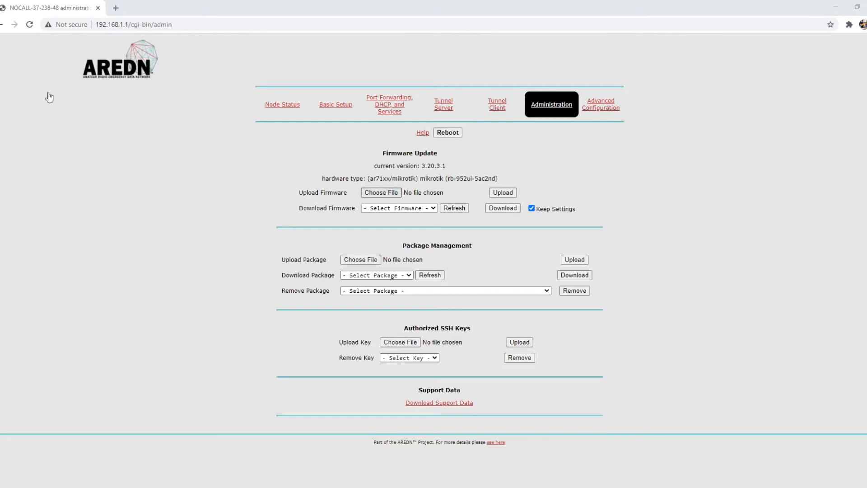
click(381, 192)
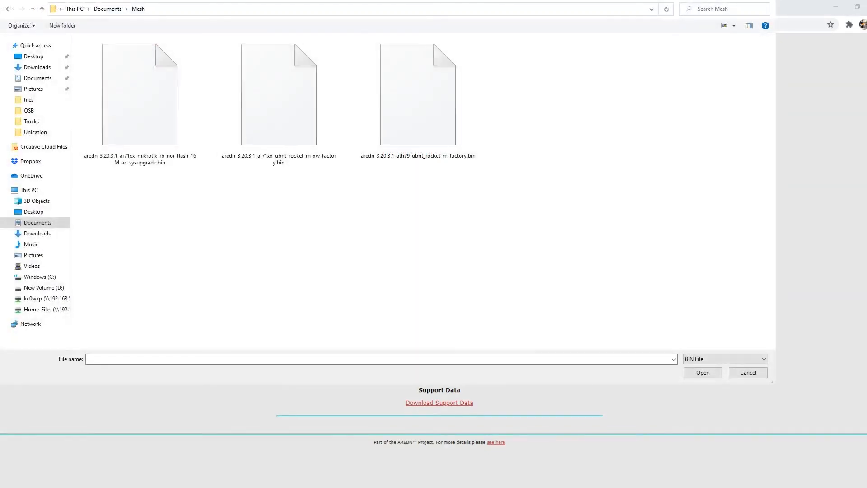
click(139, 94)
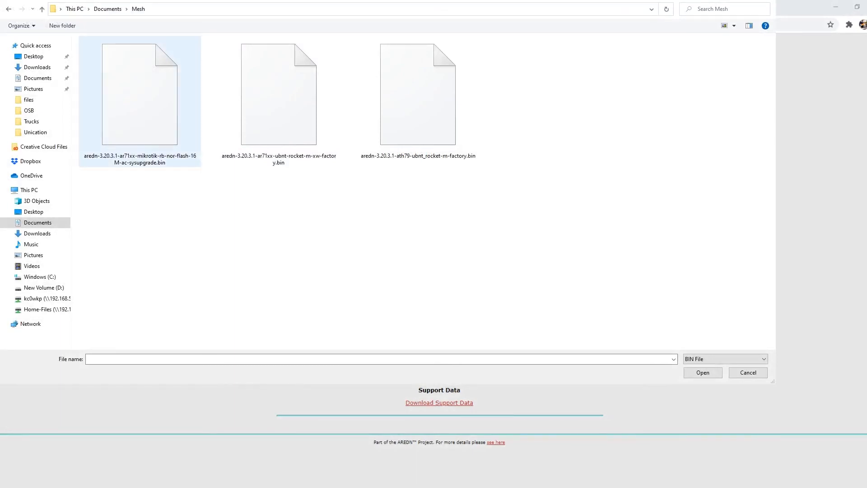
click(140, 94)
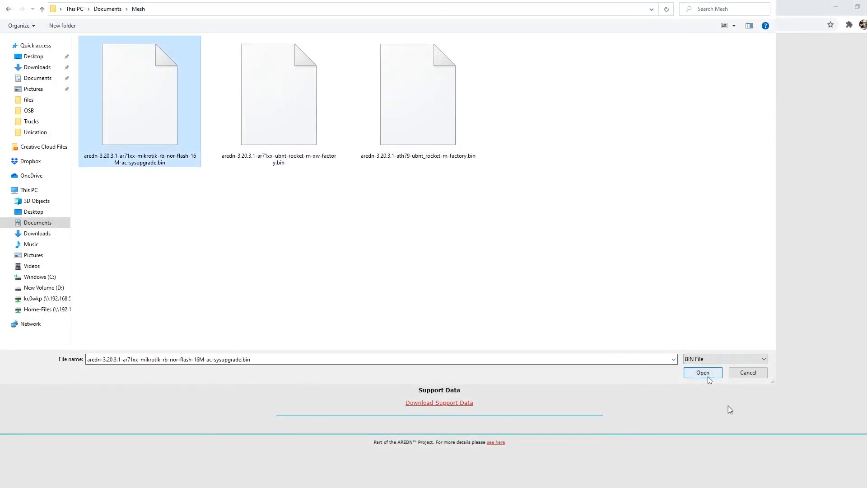
click(702, 373)
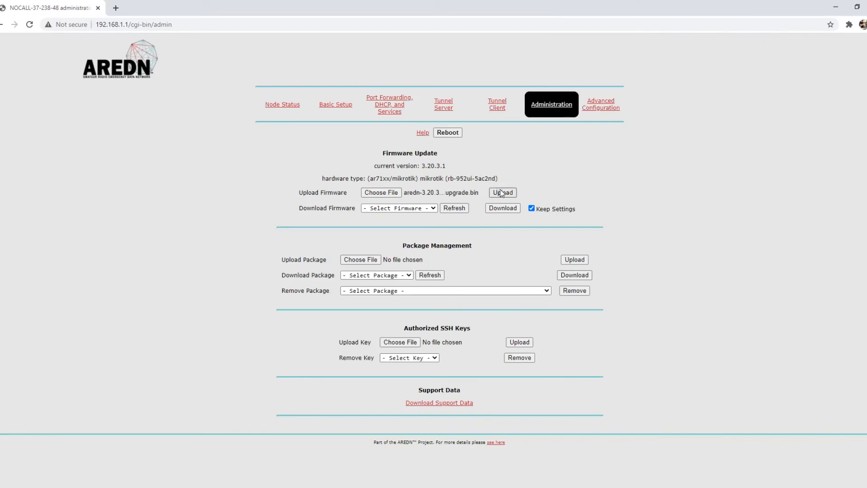
click(502, 193)
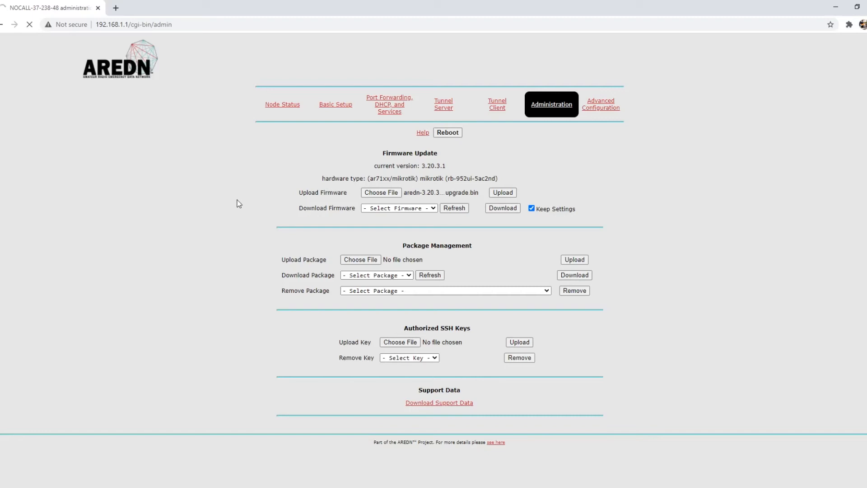
- Upload the chosen firmware and wait for the update-in-progress notice
click(501, 193)
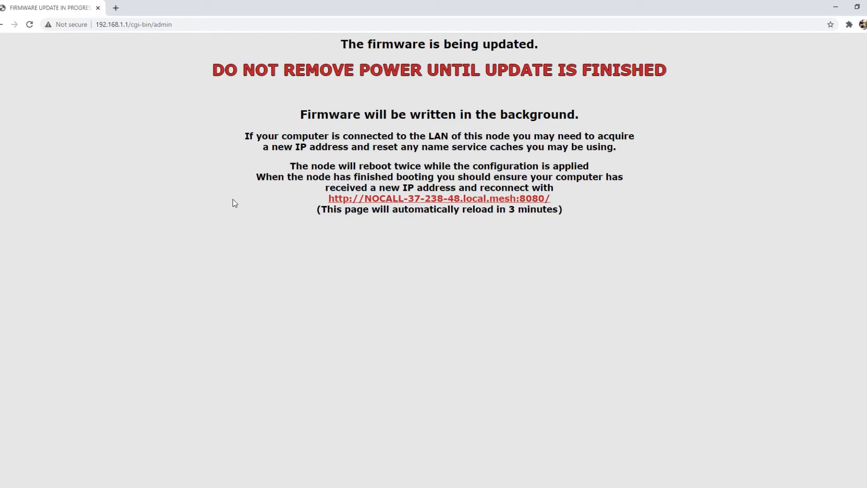
mouse_move(603, 96)
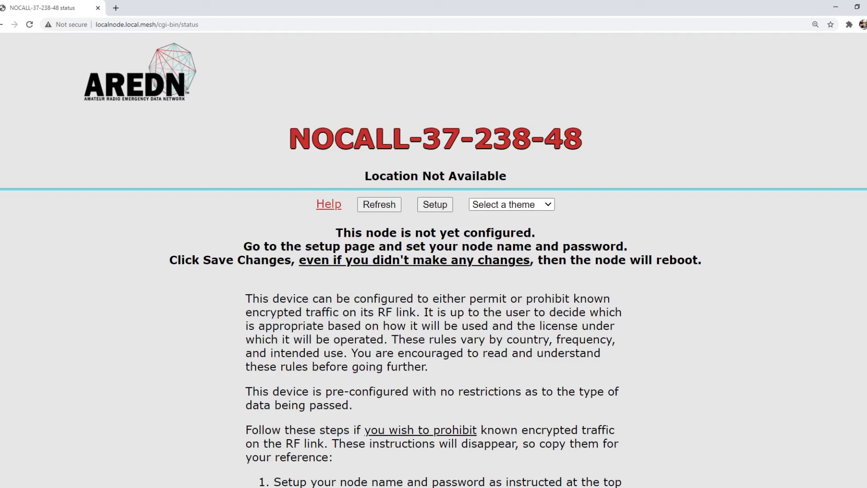
mouse_move(237, 211)
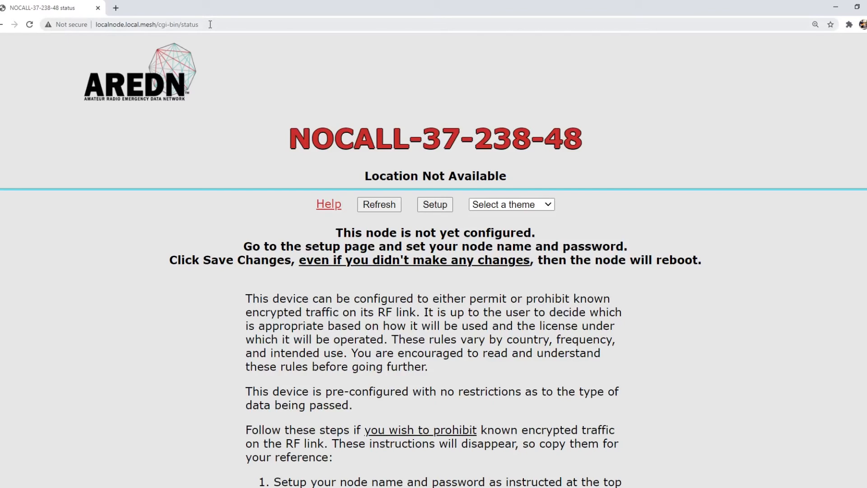
- Load localnode.local.mesh to view the upgraded node's status page
click(146, 24)
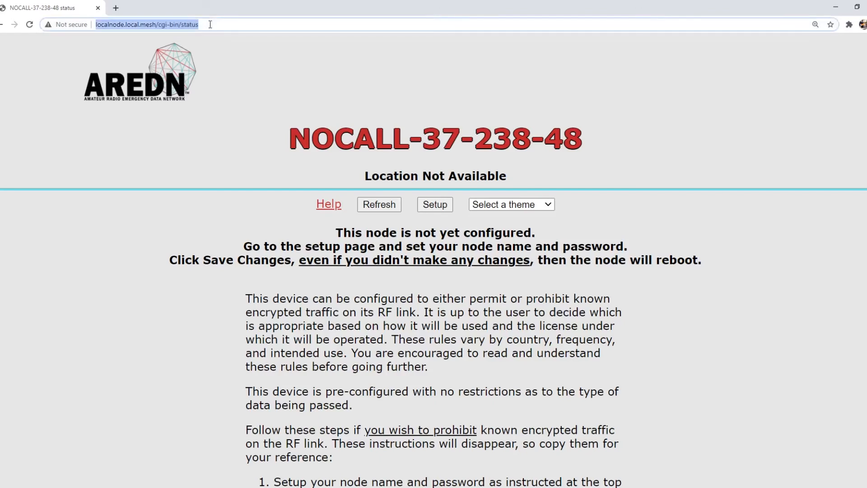
mouse_move(431, 287)
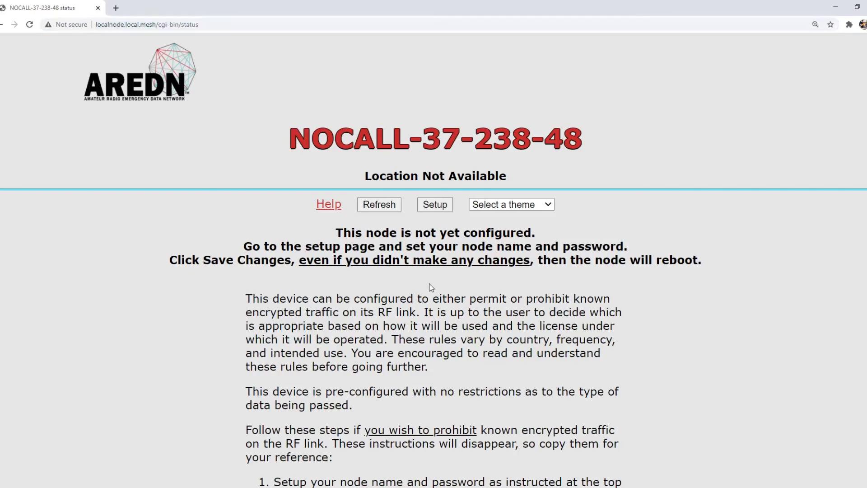
mouse_move(434, 281)
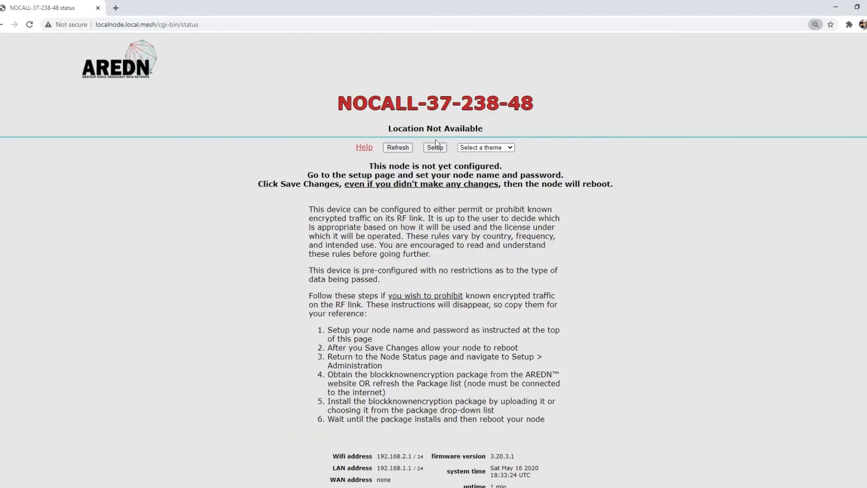
mouse_move(436, 149)
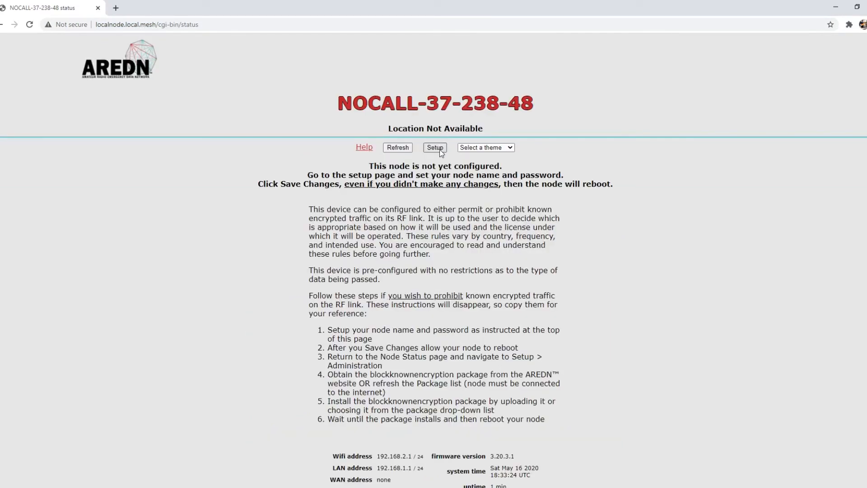
- Open Setup and sign in to the node as root
click(434, 148)
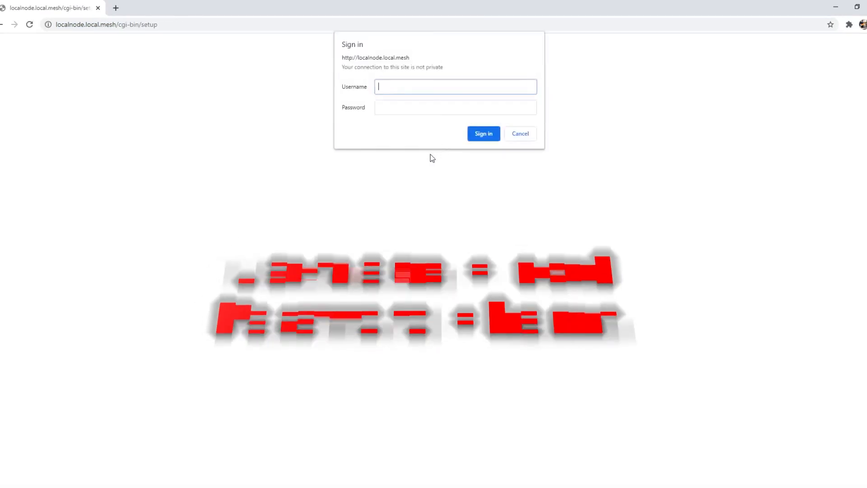
text(root)
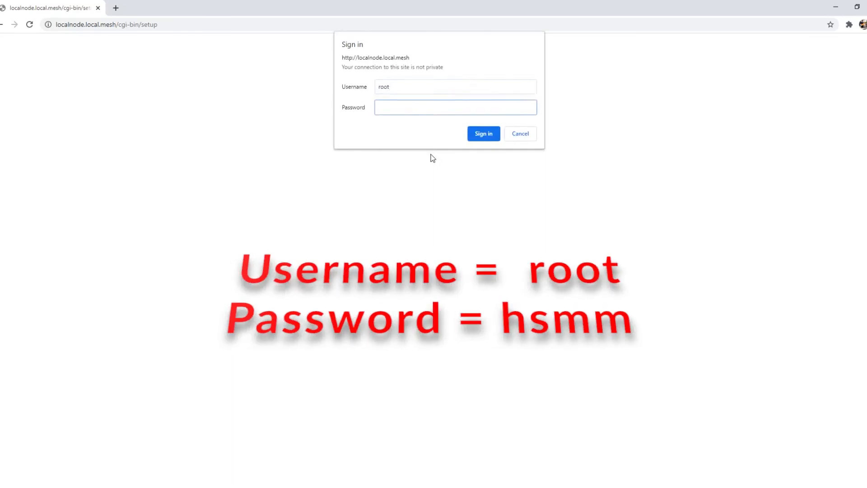
click(483, 133)
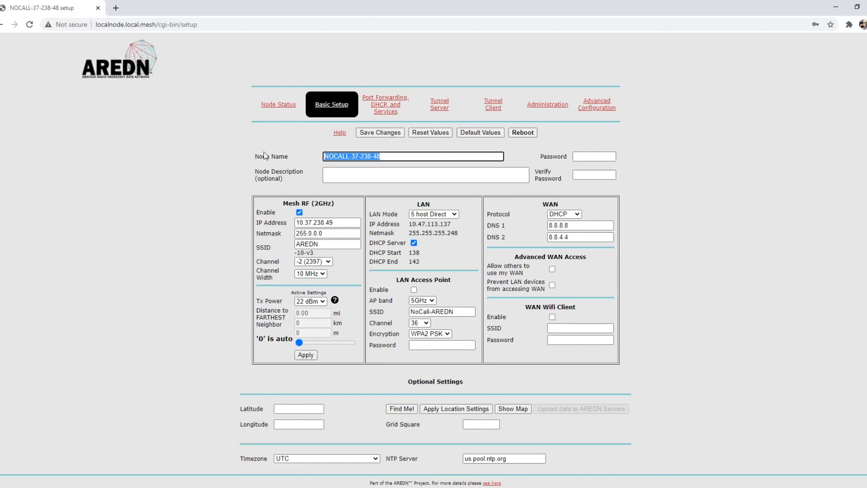
- Rename the node to kc0wkp-1, set its password, and save the changes
text(kc0wkp)
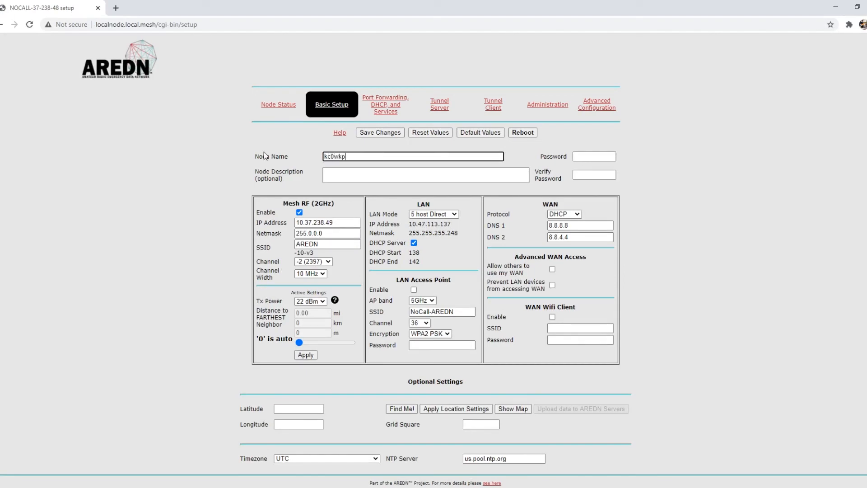
text(-1)
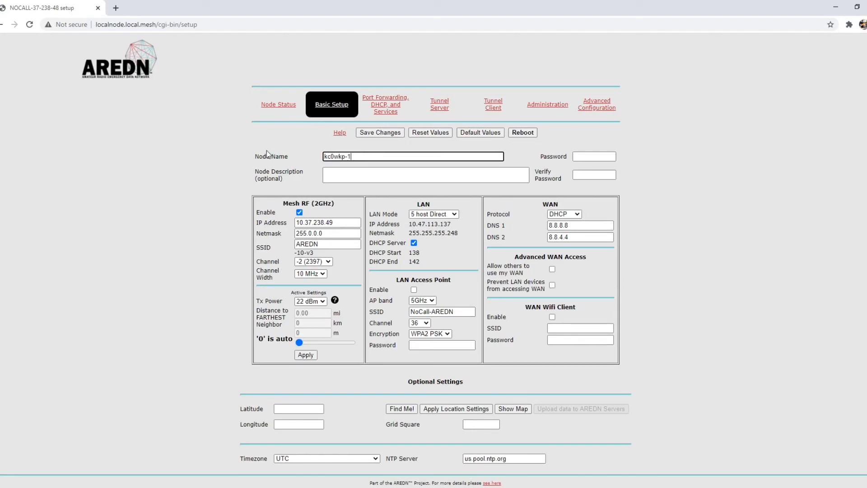
click(594, 156)
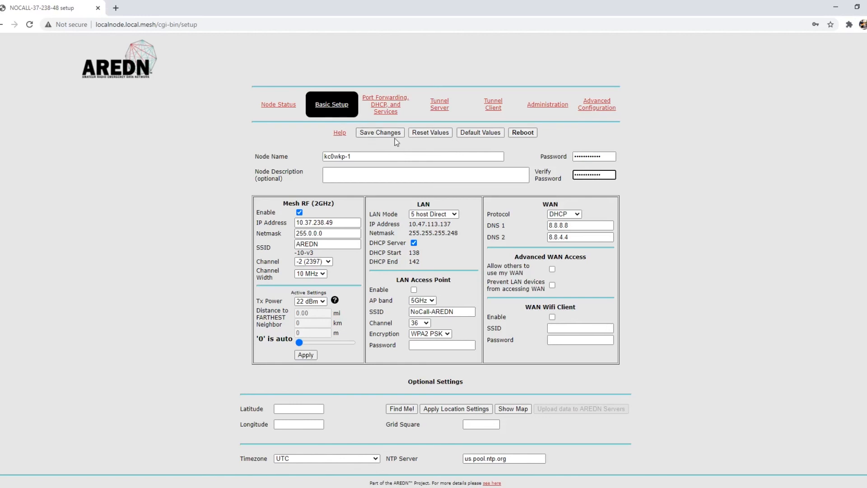
click(379, 132)
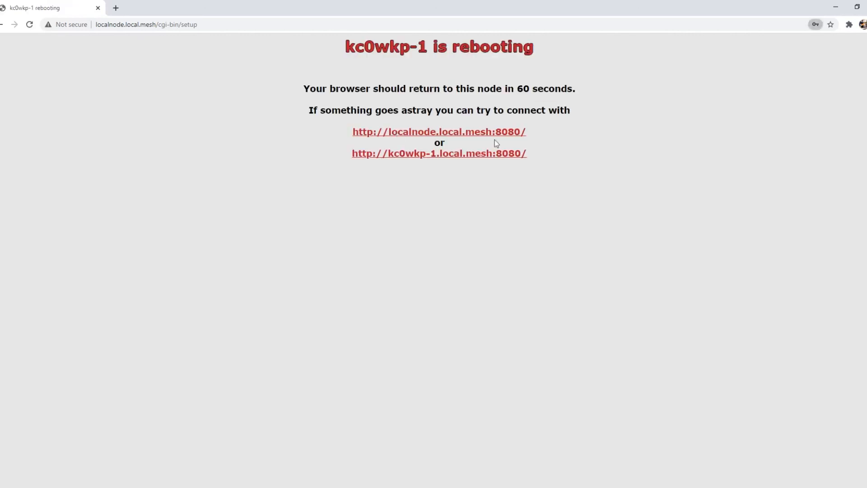
mouse_move(561, 160)
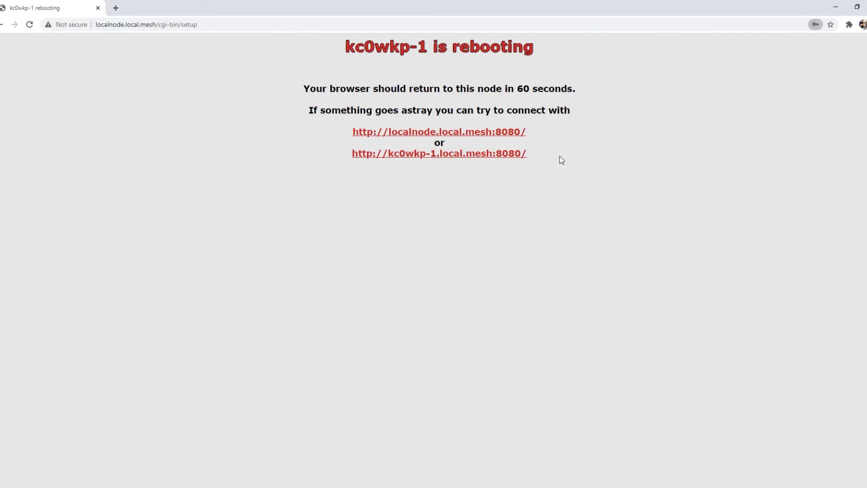
mouse_move(279, 126)
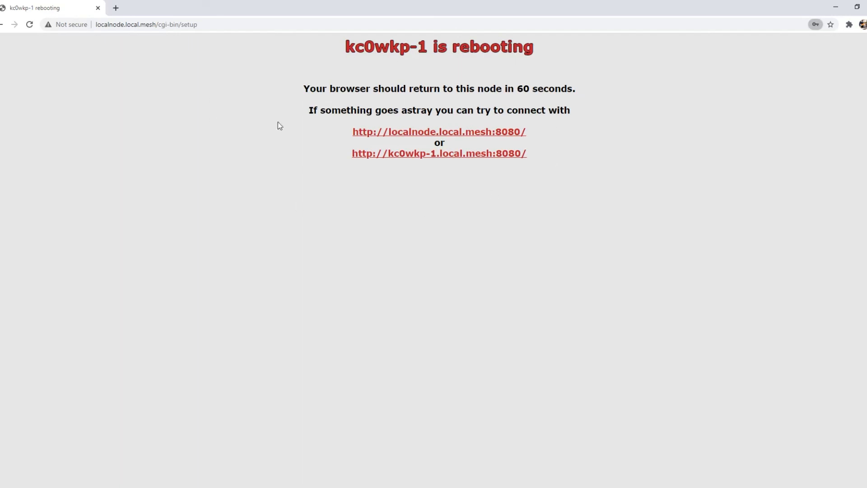
mouse_move(541, 174)
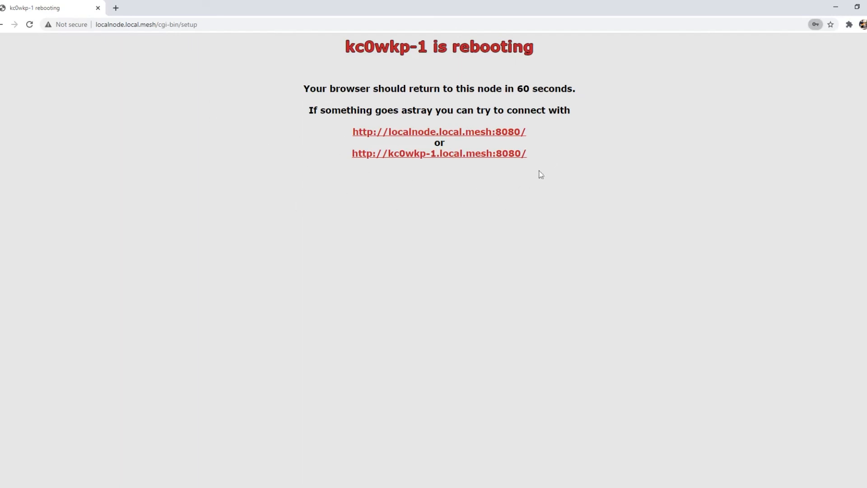
mouse_move(359, 121)
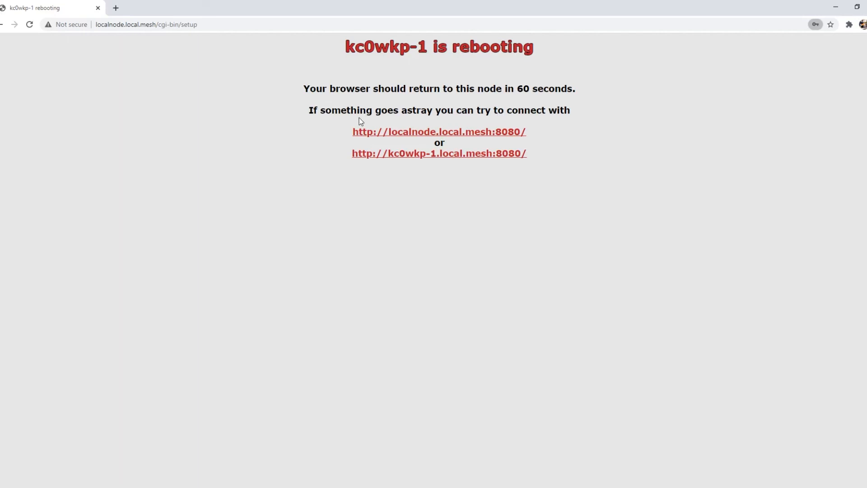
mouse_move(438, 136)
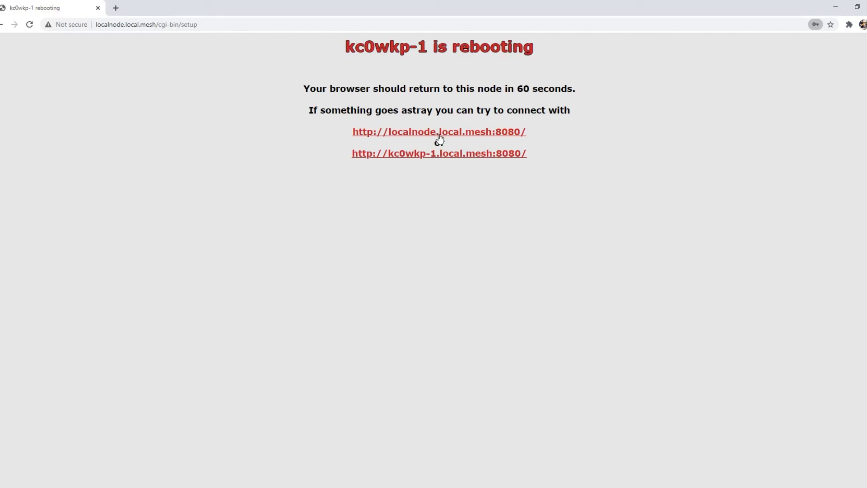
mouse_move(352, 151)
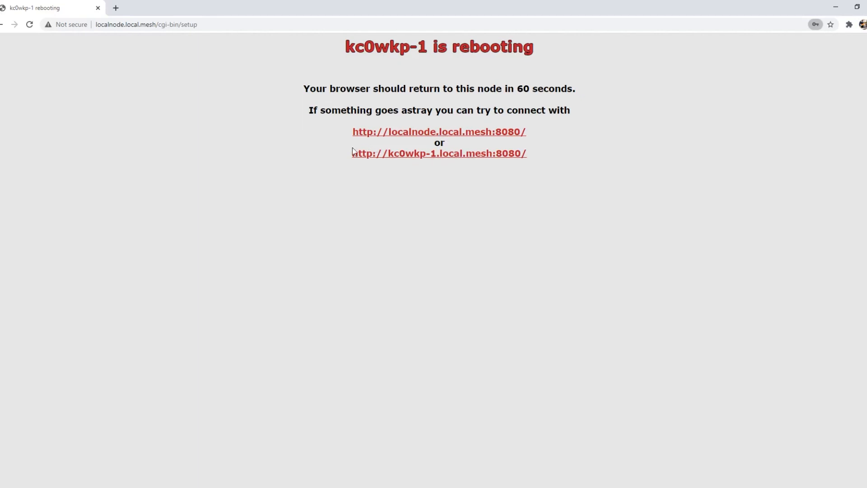
mouse_move(436, 160)
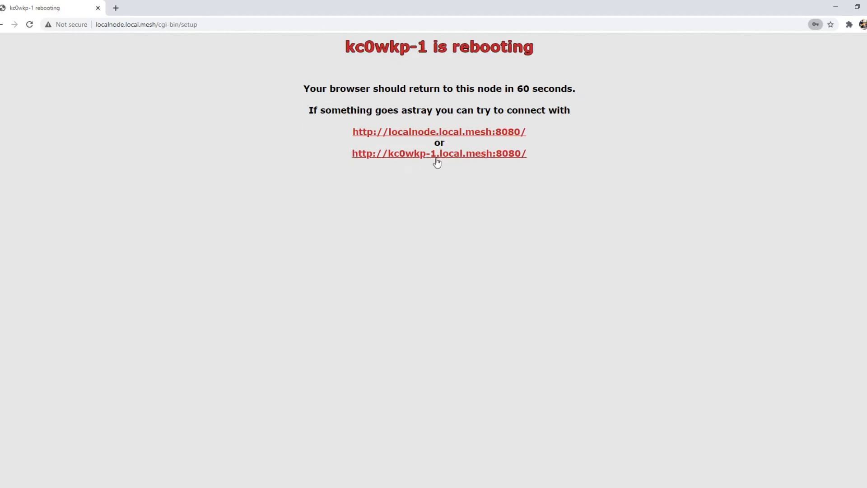
mouse_move(524, 180)
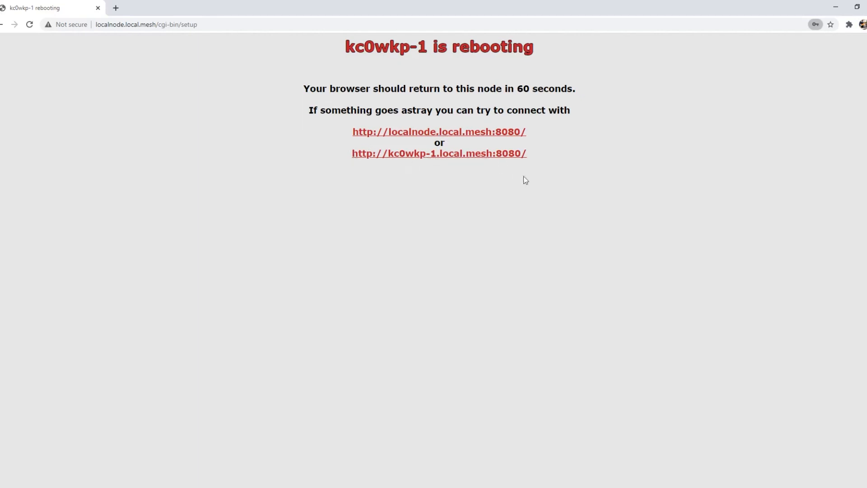
mouse_move(836, 44)
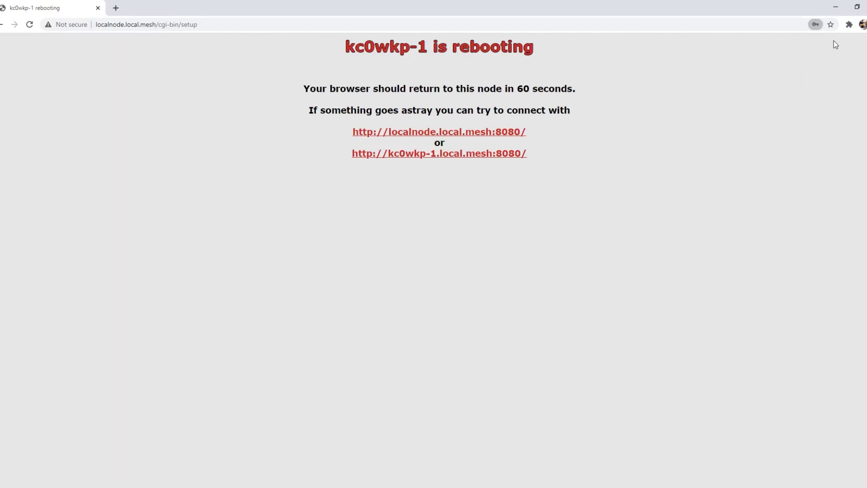
mouse_move(730, 84)
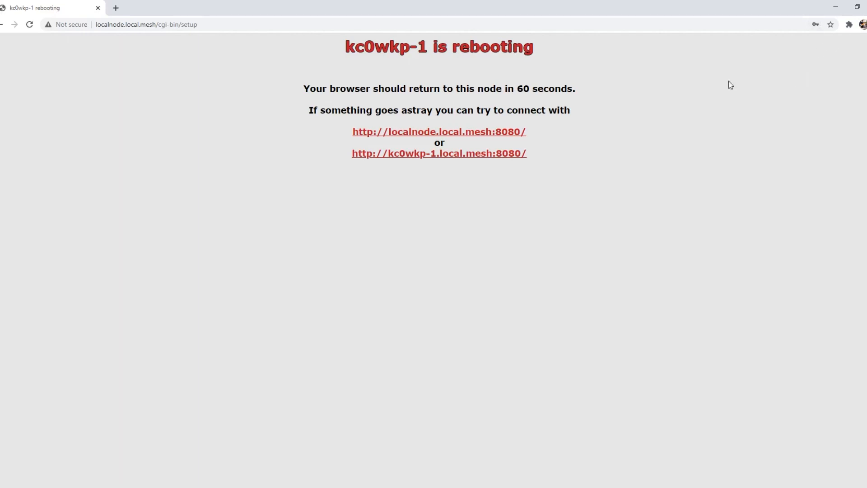
mouse_move(724, 94)
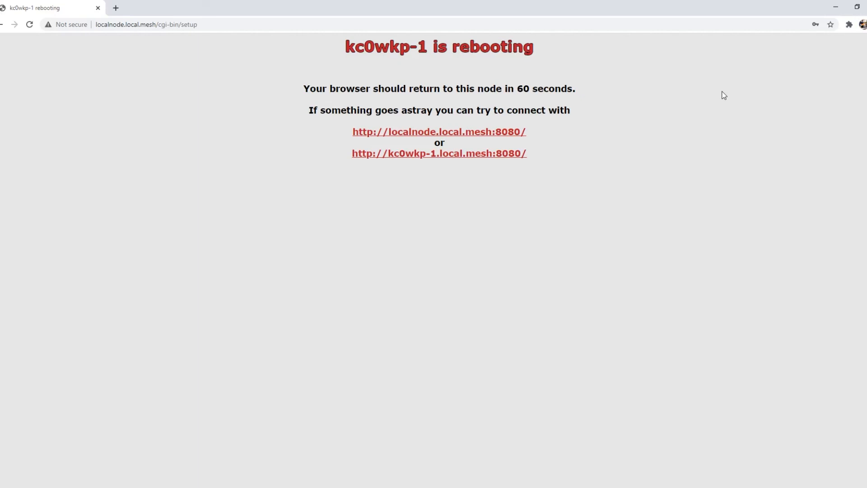
click(30, 24)
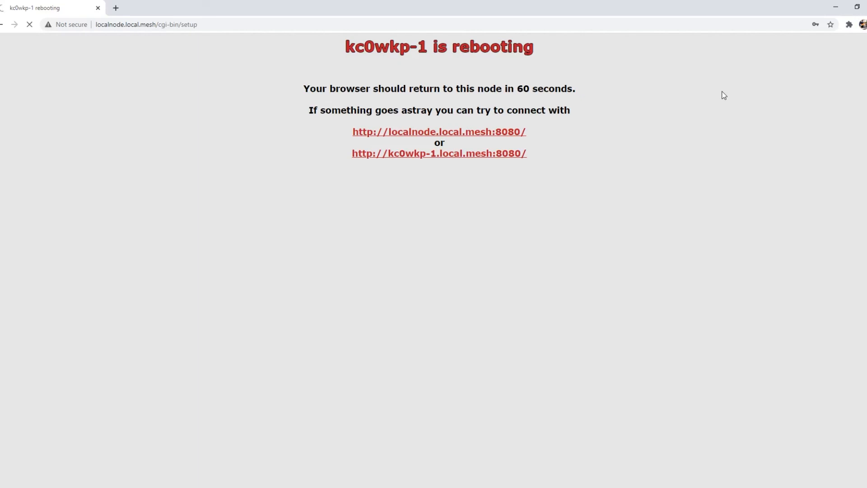